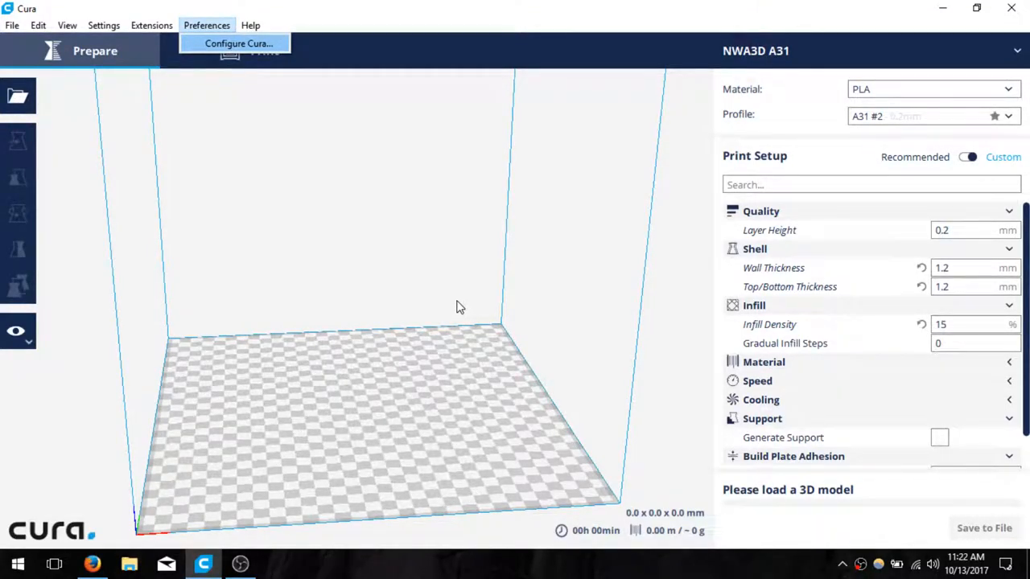
pyautogui.moveTo(429, 6)
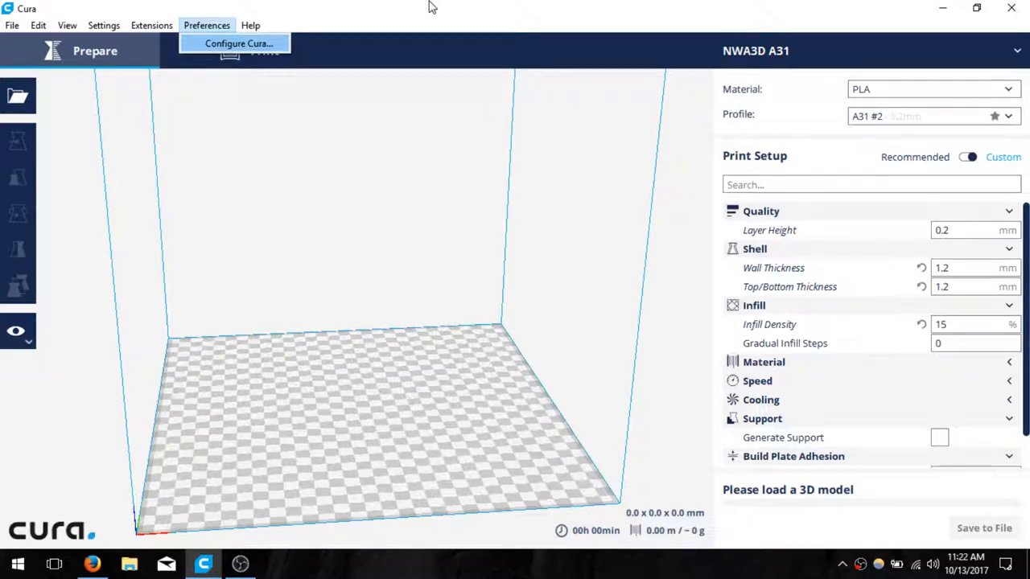
pyautogui.moveTo(398, 17)
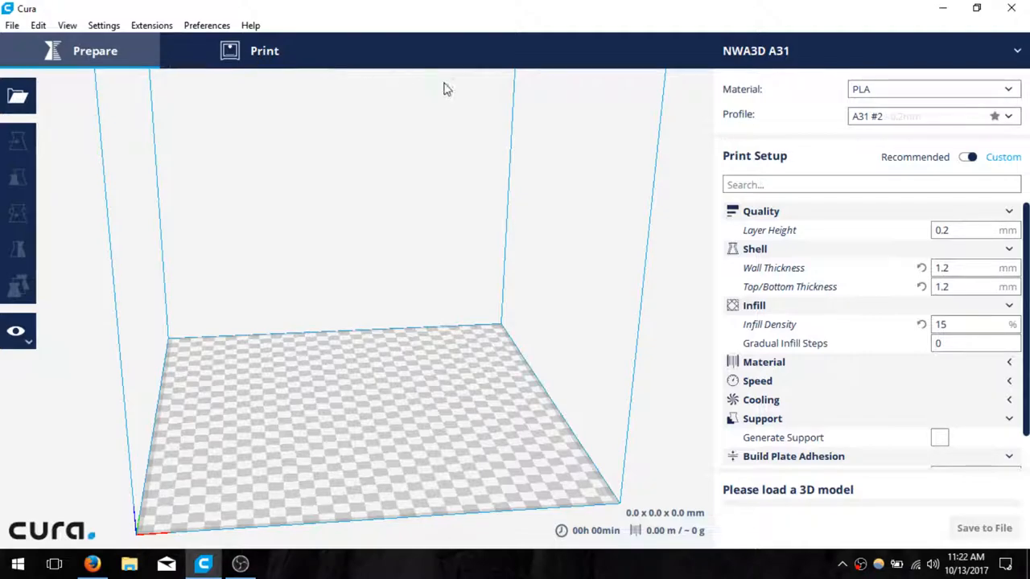
pyautogui.moveTo(513, 120)
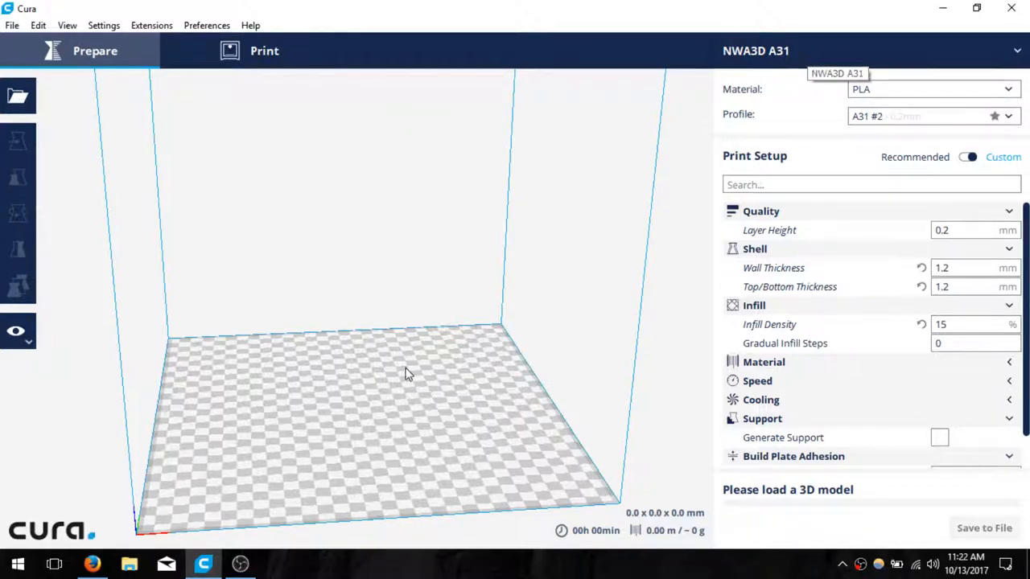
# Add a Custom FDM printer from the Other category, named 'Rostack Max V2'.
pyautogui.click(869, 50)
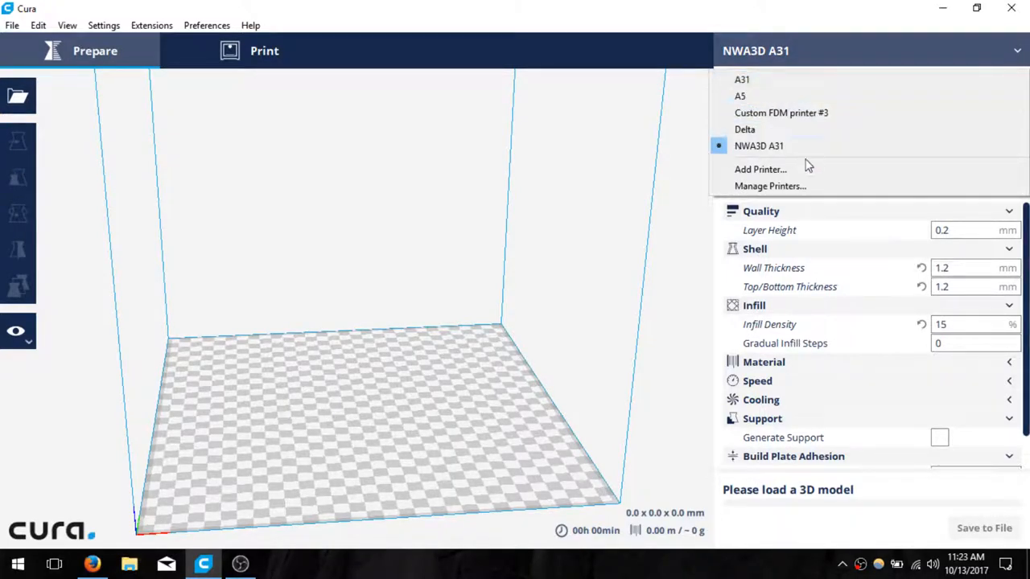
pyautogui.click(760, 169)
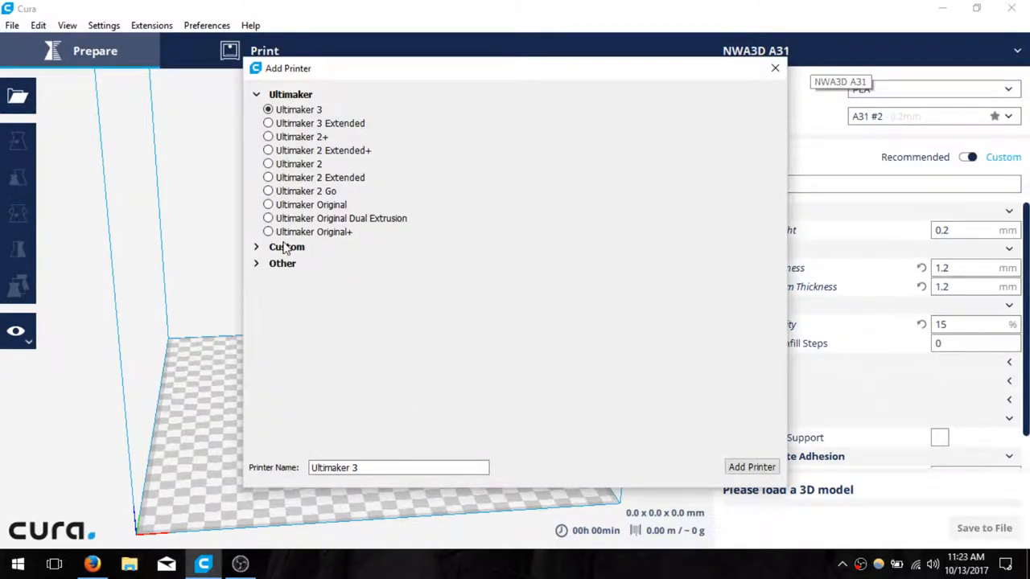
pyautogui.click(282, 263)
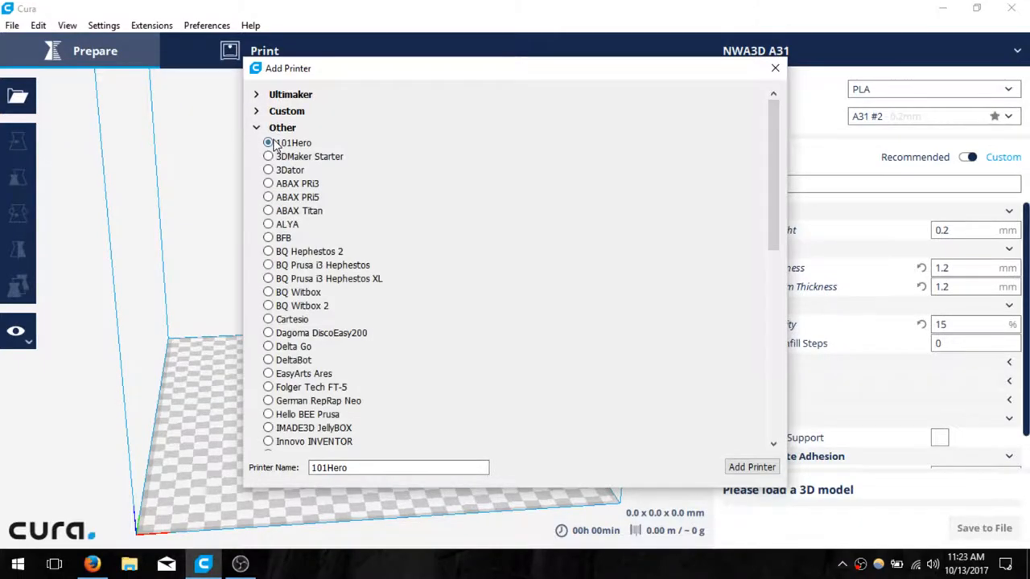
pyautogui.scroll(3)
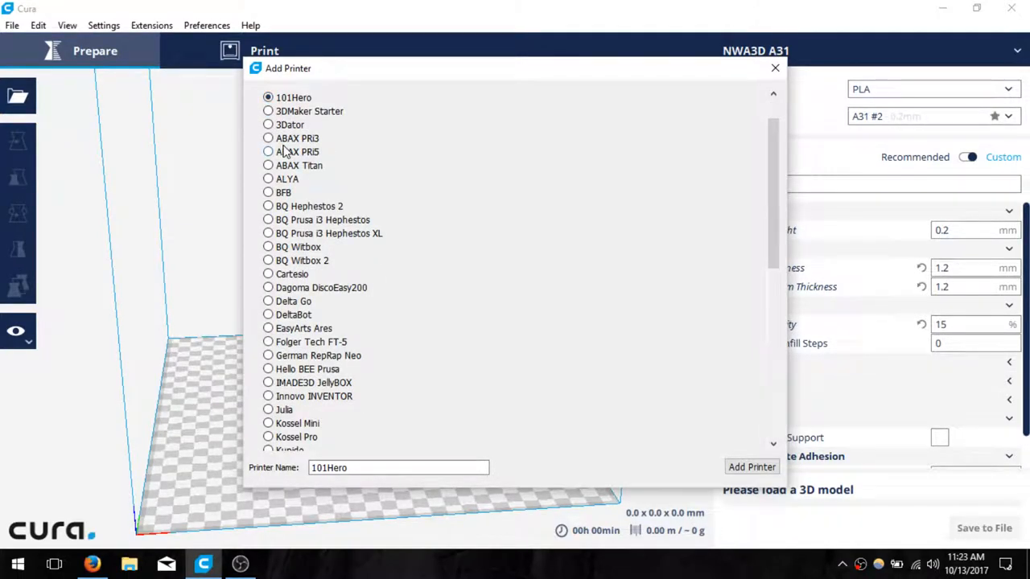
pyautogui.scroll(-3)
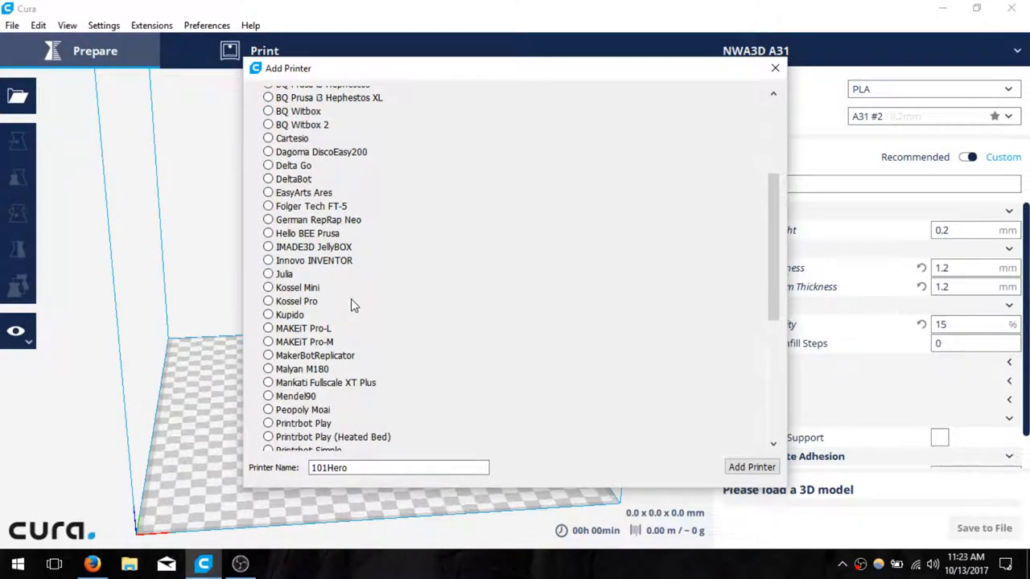
pyautogui.scroll(-3)
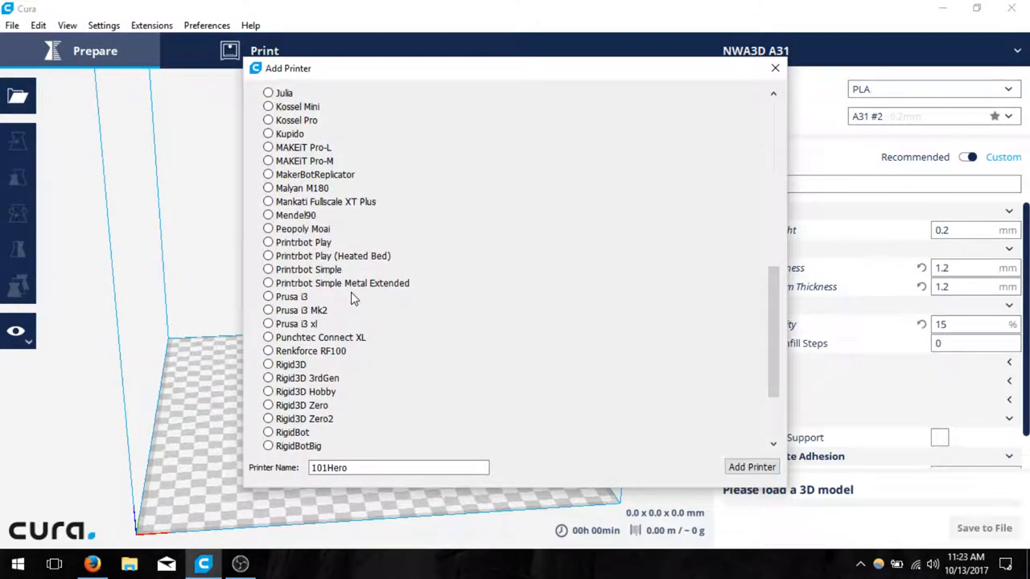
pyautogui.scroll(-3)
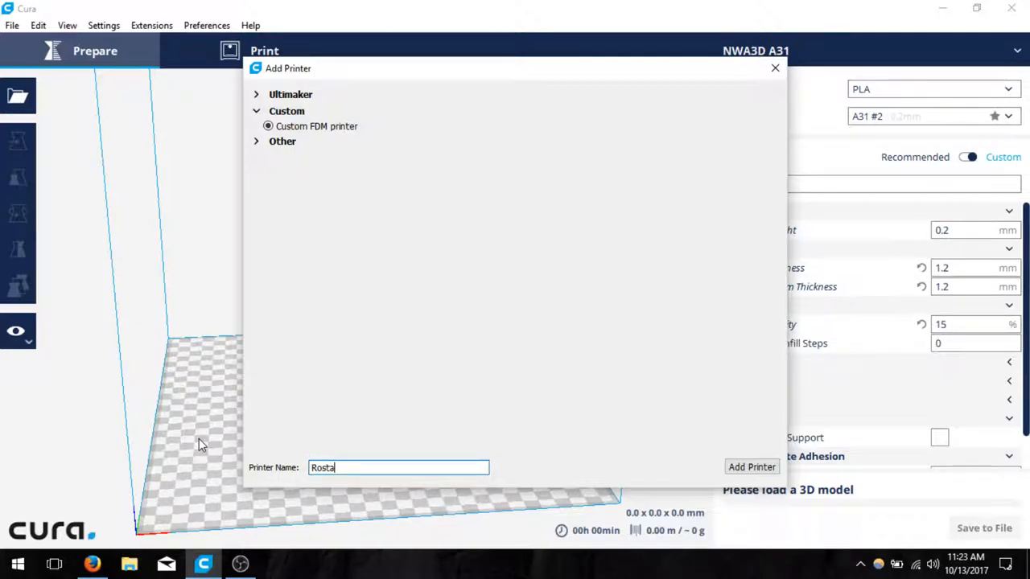
pyautogui.write('ck Max V@')
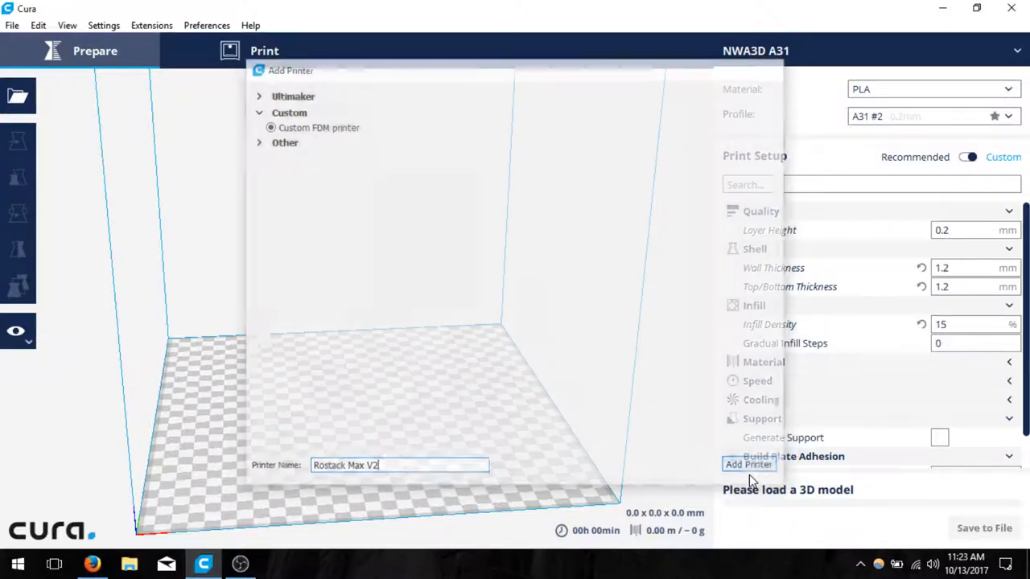
pyautogui.click(748, 465)
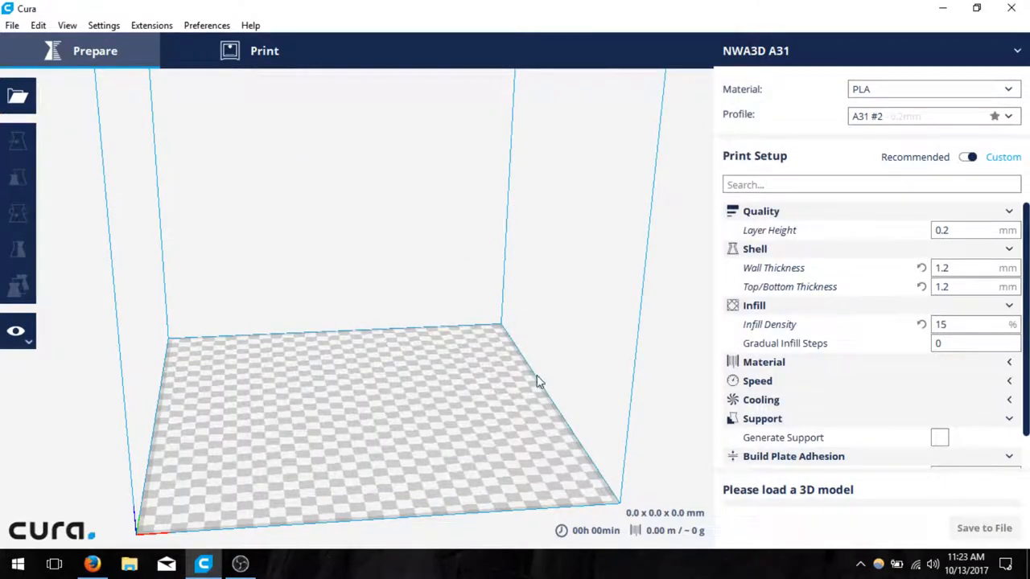
# Search Google in Firefox for 'rostock max v2 dimensions' and scroll the results.
pyautogui.click(92, 563)
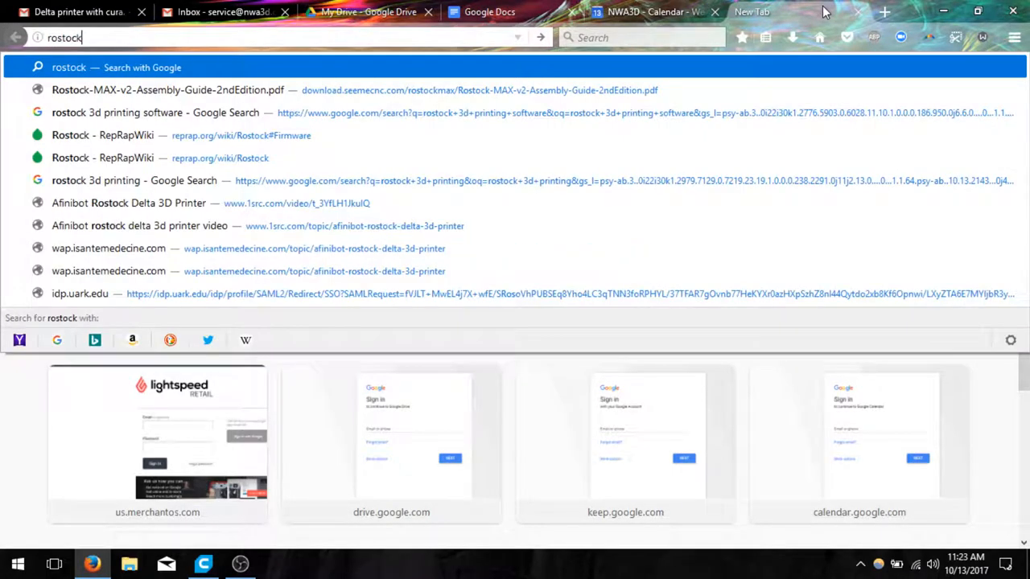
pyautogui.write('max')
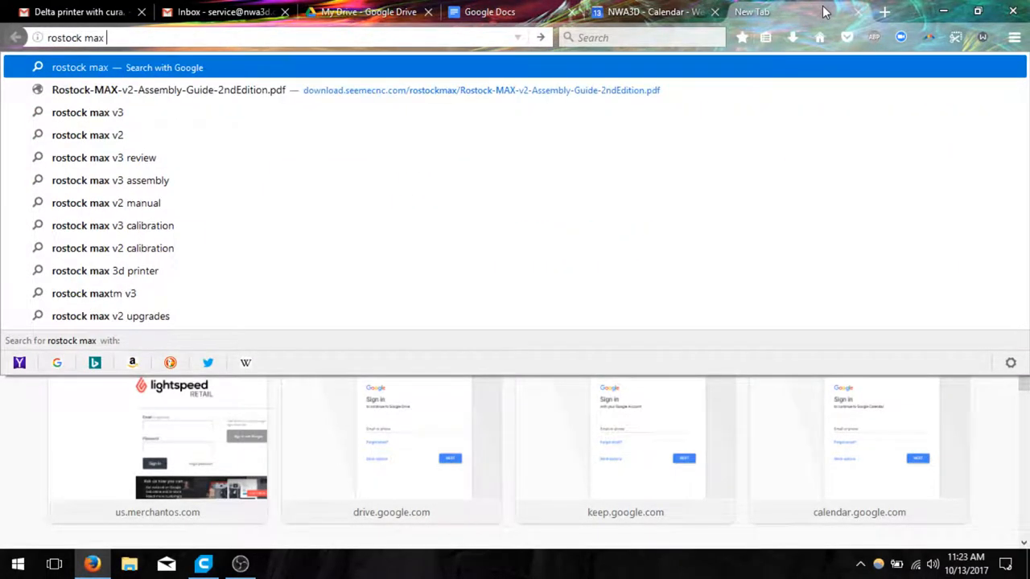
pyautogui.press('Return')
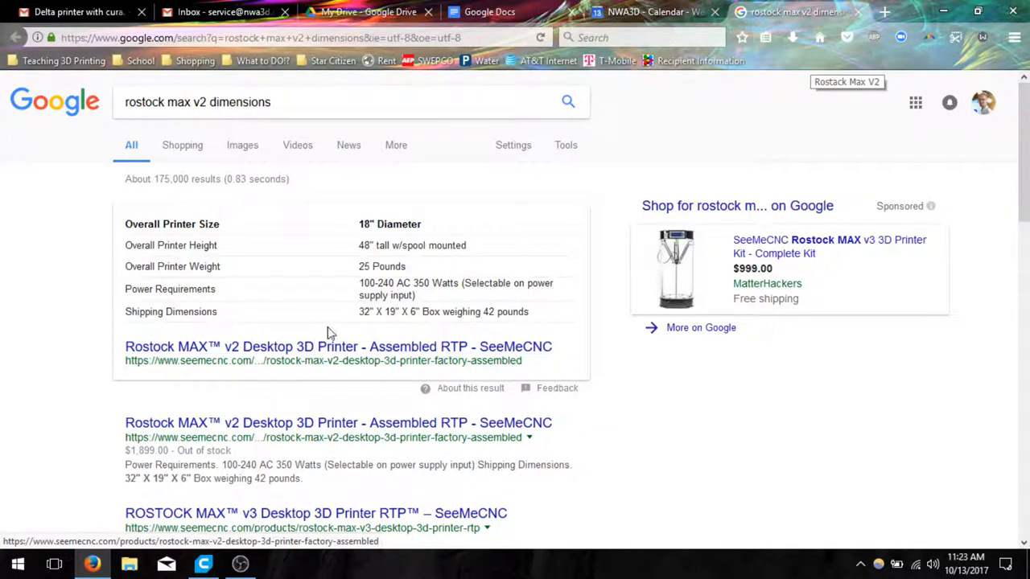
pyautogui.moveTo(538, 260)
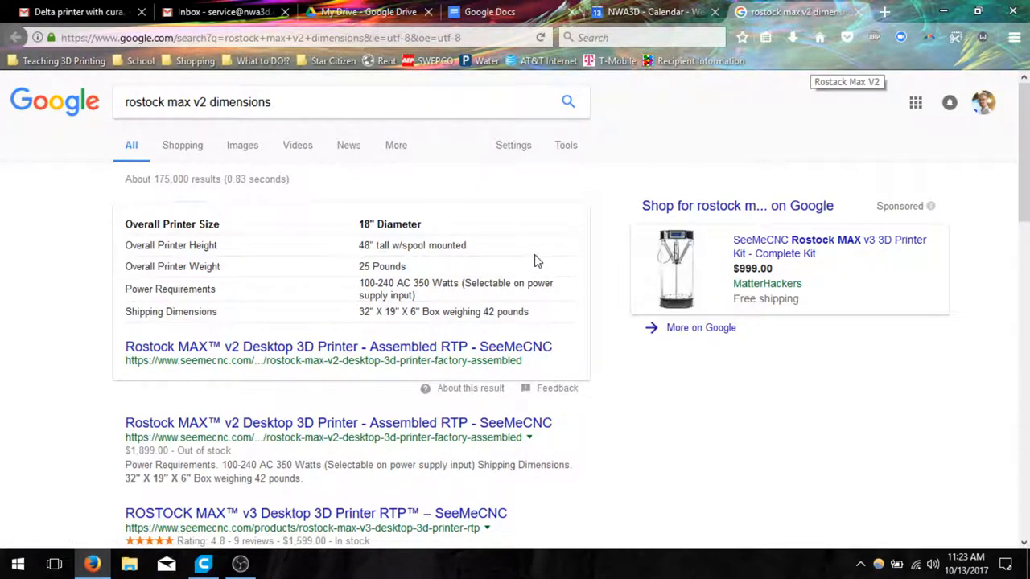
pyautogui.moveTo(346, 275)
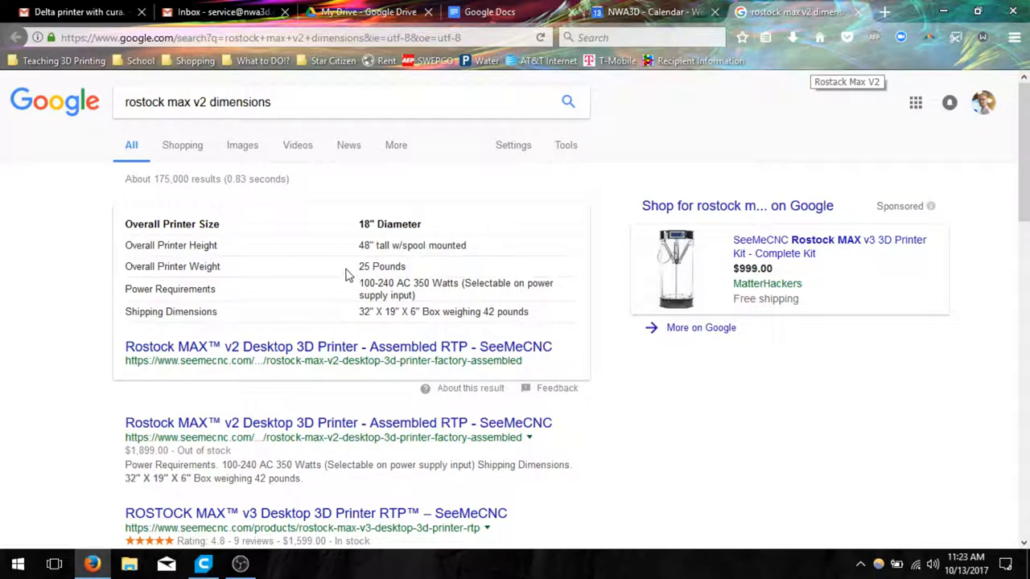
pyautogui.scroll(-3)
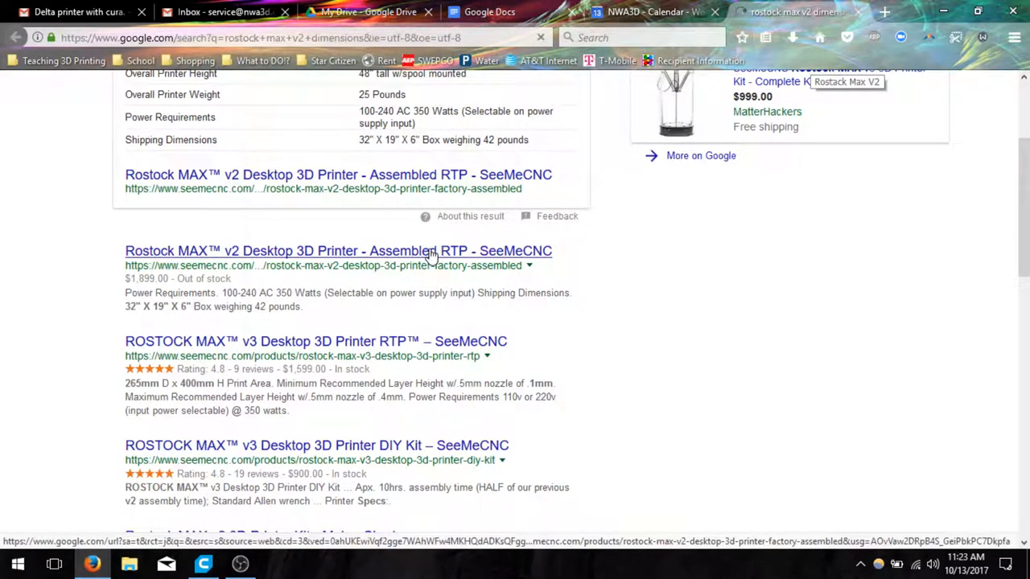
# Open the SeeMeCNC Rostock MAX v2 product page and scroll to its features list.
pyautogui.click(338, 251)
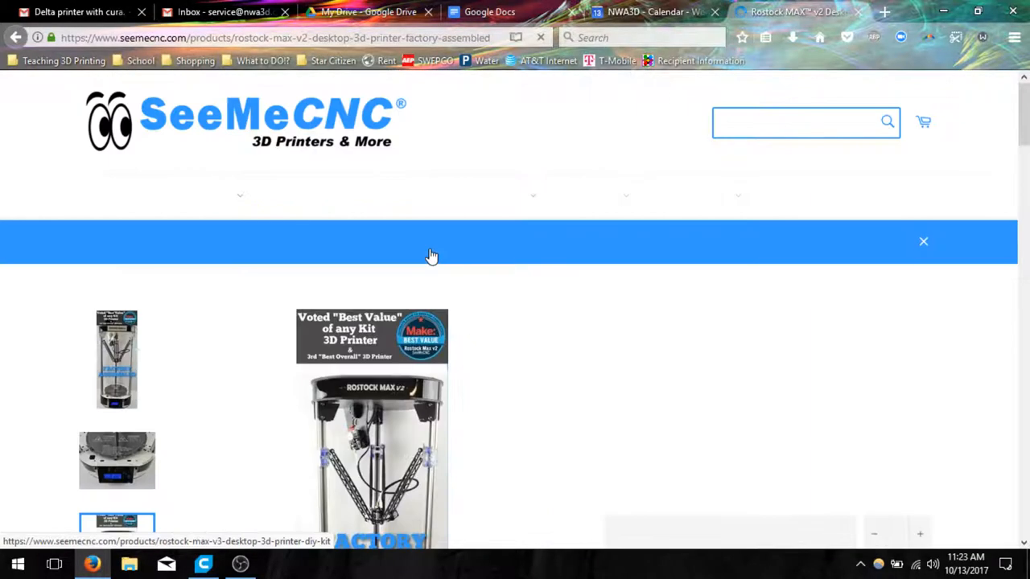
pyautogui.scroll(-3)
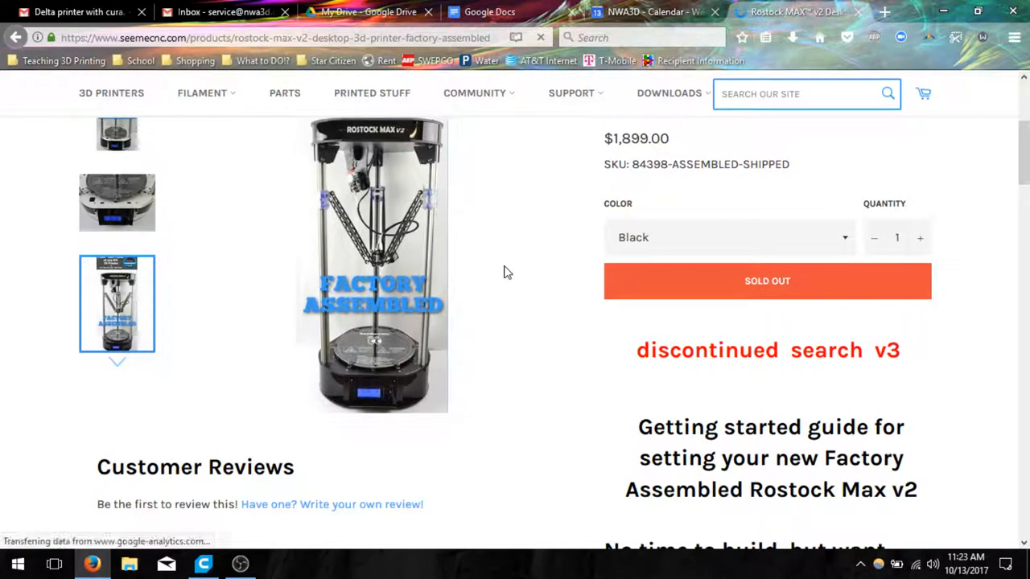
pyautogui.scroll(-3)
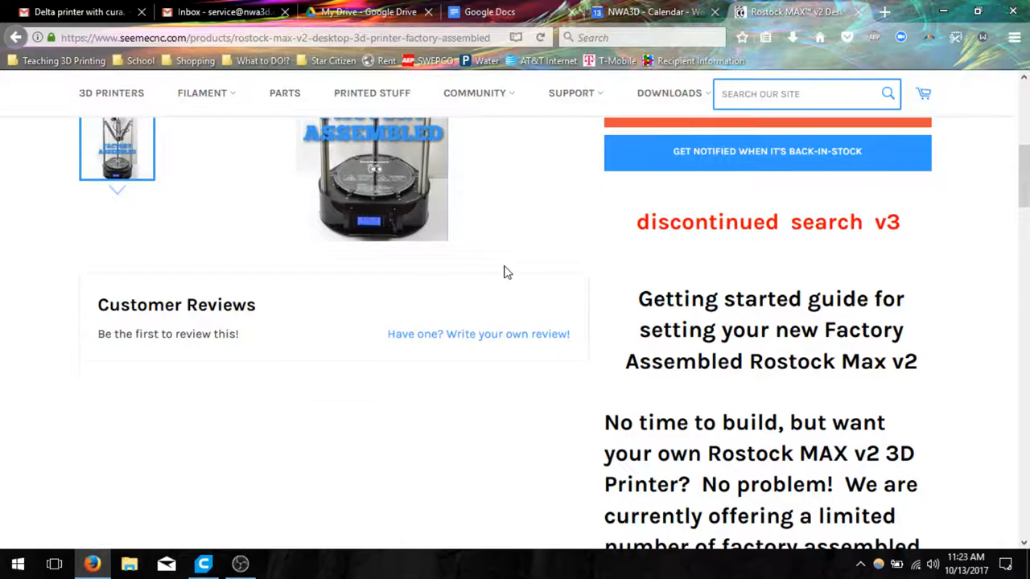
pyautogui.scroll(-3)
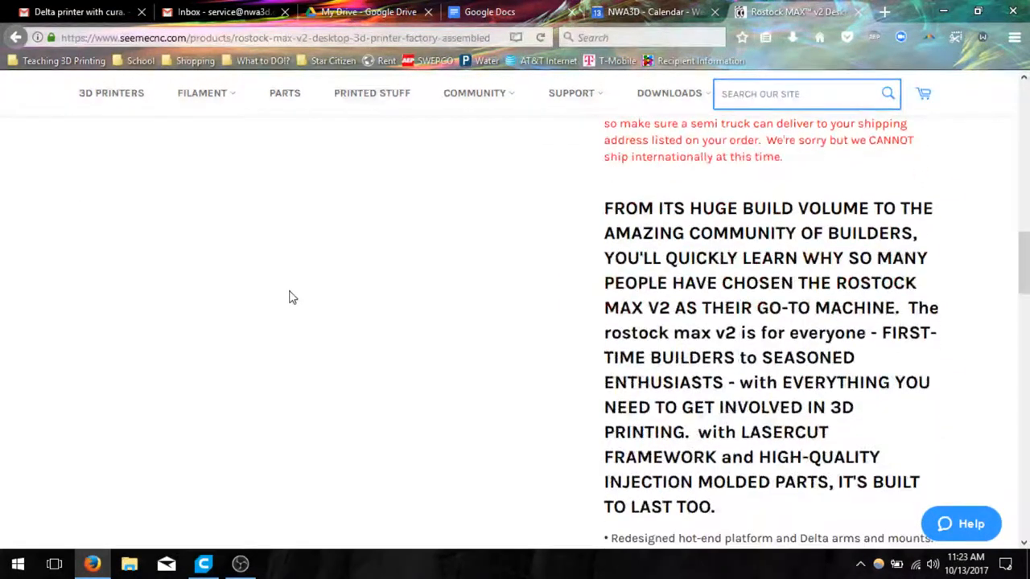
pyautogui.scroll(-3)
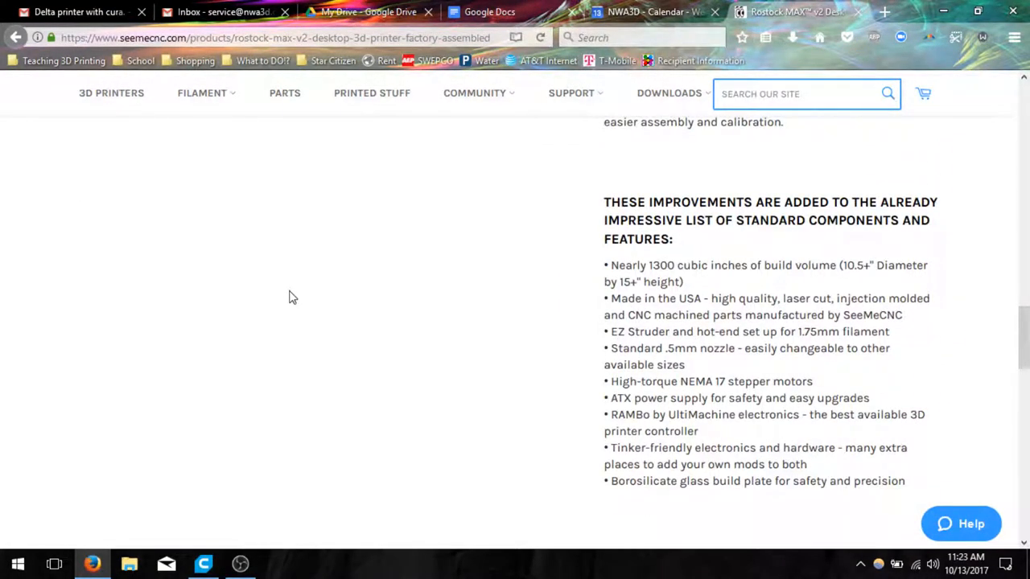
pyautogui.scroll(-3)
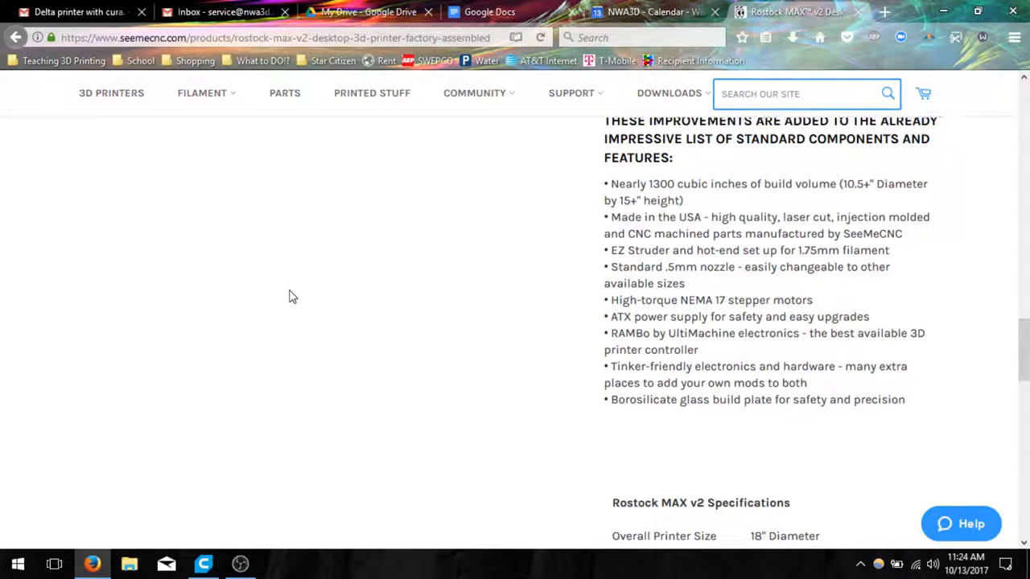
pyautogui.scroll(3)
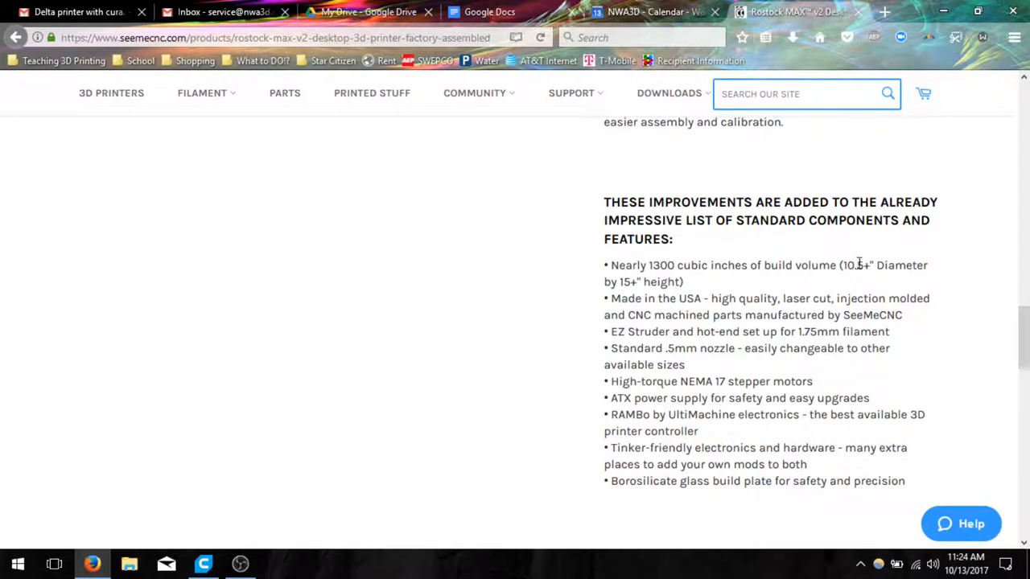
pyautogui.moveTo(881, 266)
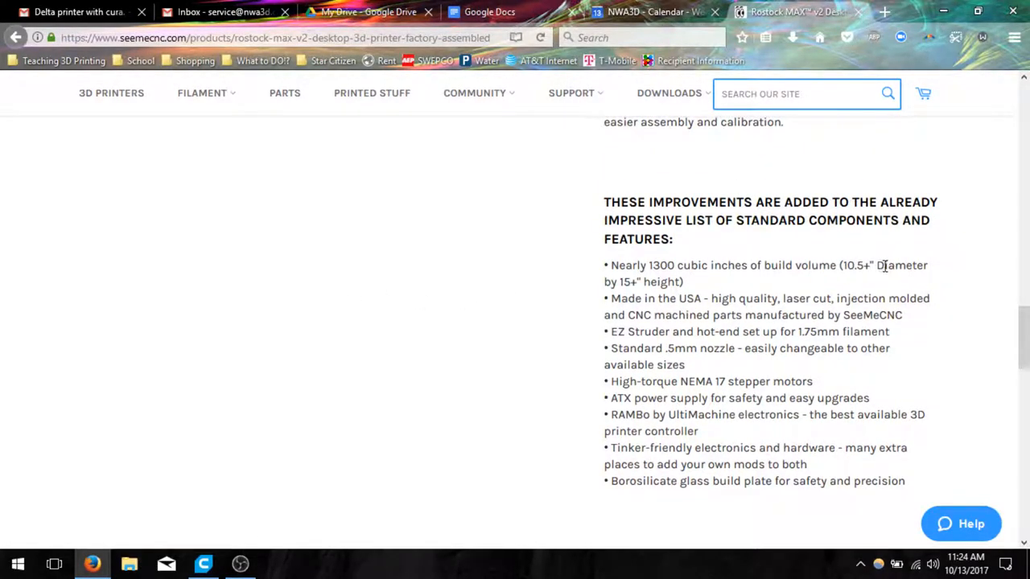
pyautogui.moveTo(592, 288)
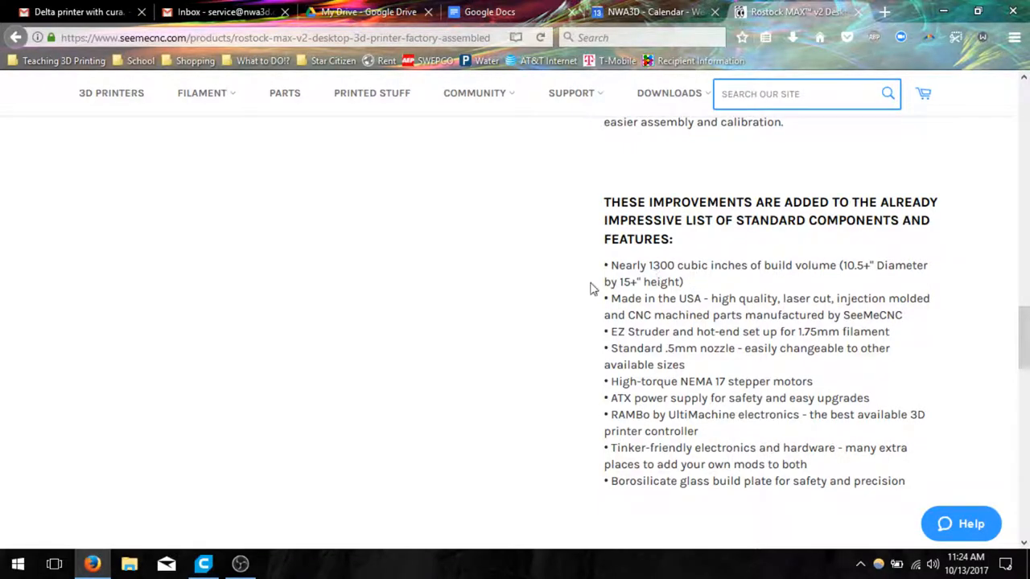
# Select the 15-inch height and 10.5-inch diameter figures, then return to Cura.
pyautogui.doubleClick(627, 282)
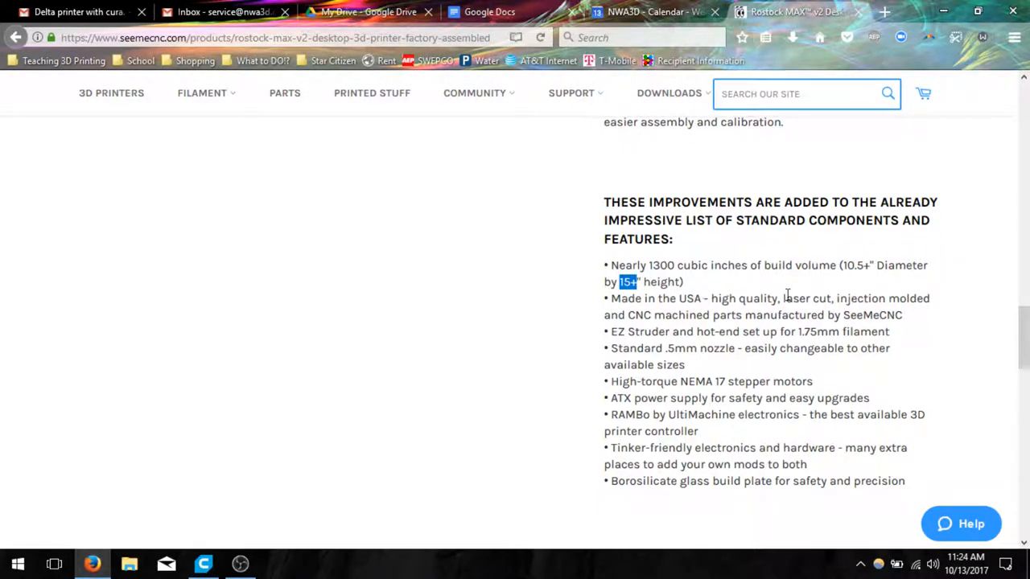
pyautogui.doubleClick(853, 266)
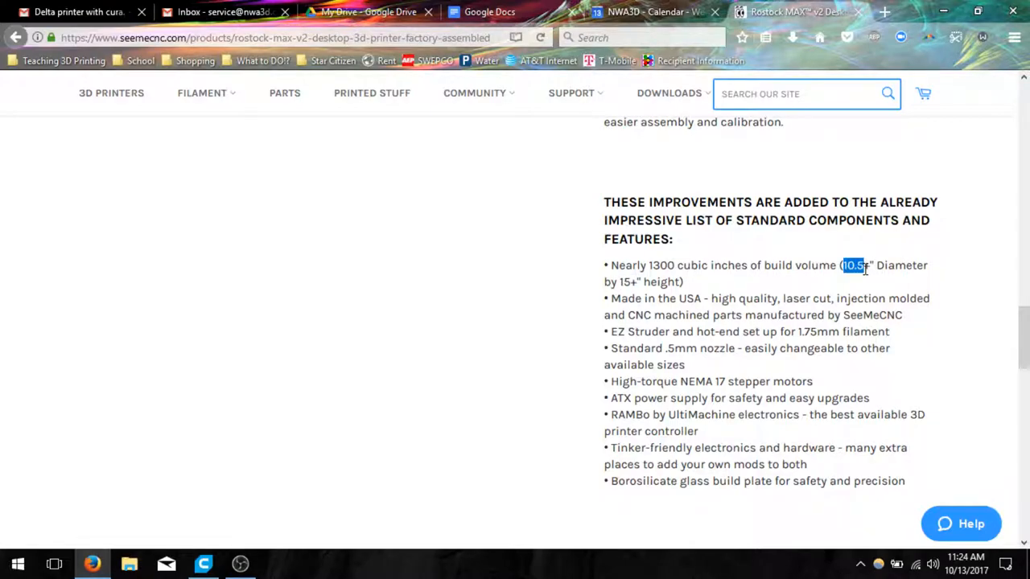
pyautogui.moveTo(616, 327)
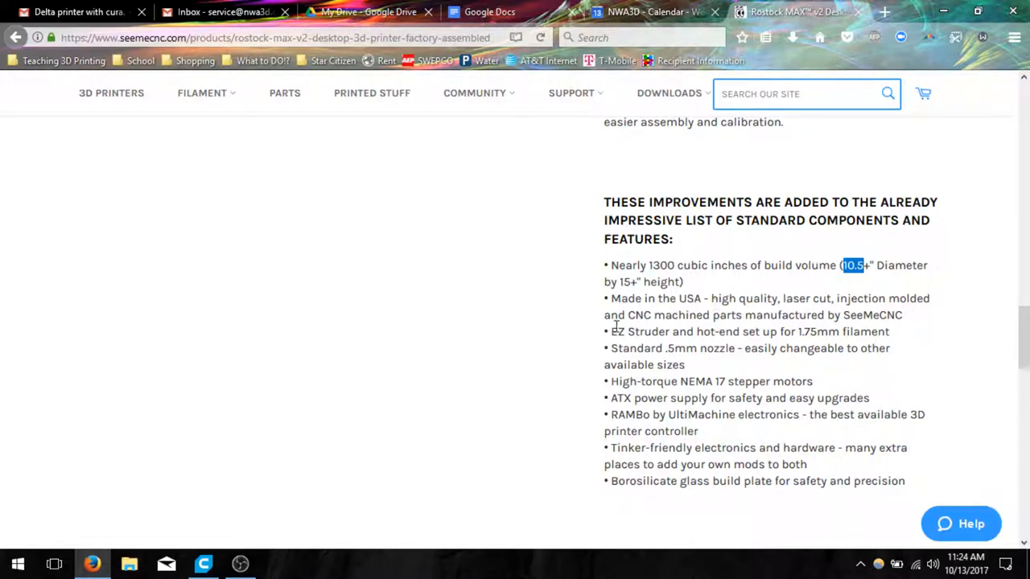
pyautogui.click(54, 563)
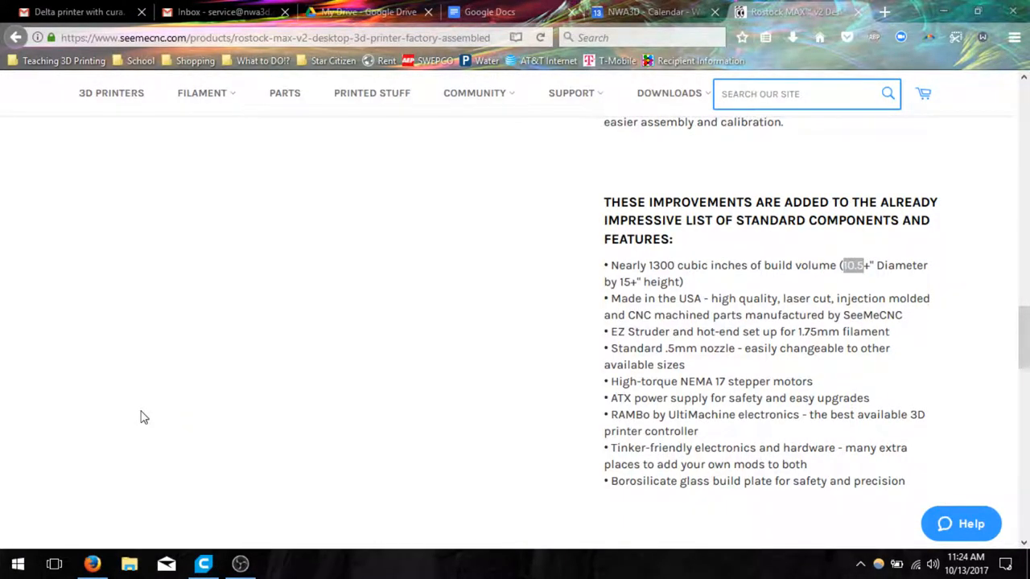
pyautogui.click(276, 563)
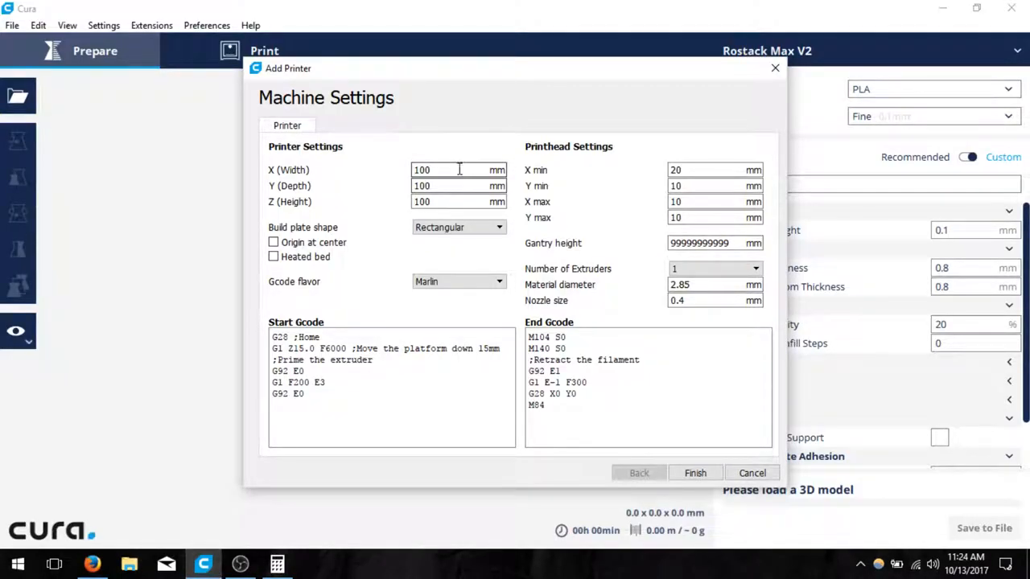
# Set build width and depth to 250 mm and height to 360 mm, using Calculator for conversions.
pyautogui.tripleClick(422, 170)
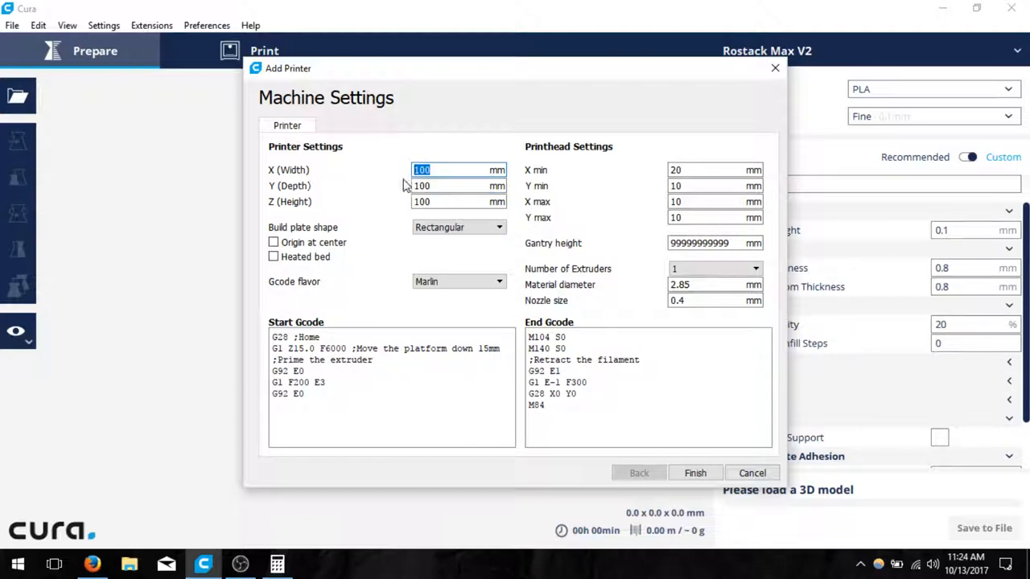
pyautogui.moveTo(458, 170)
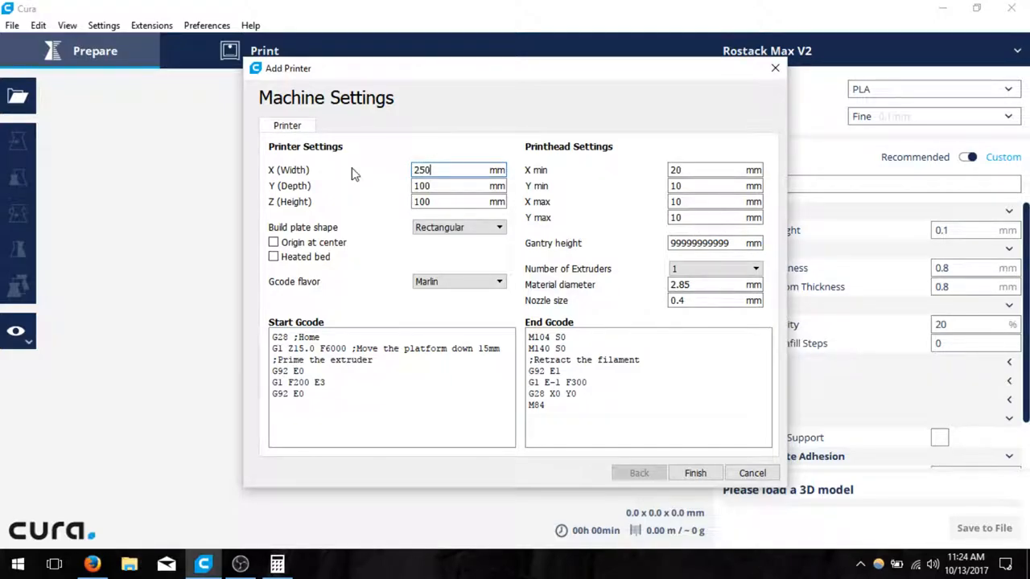
pyautogui.click(458, 186)
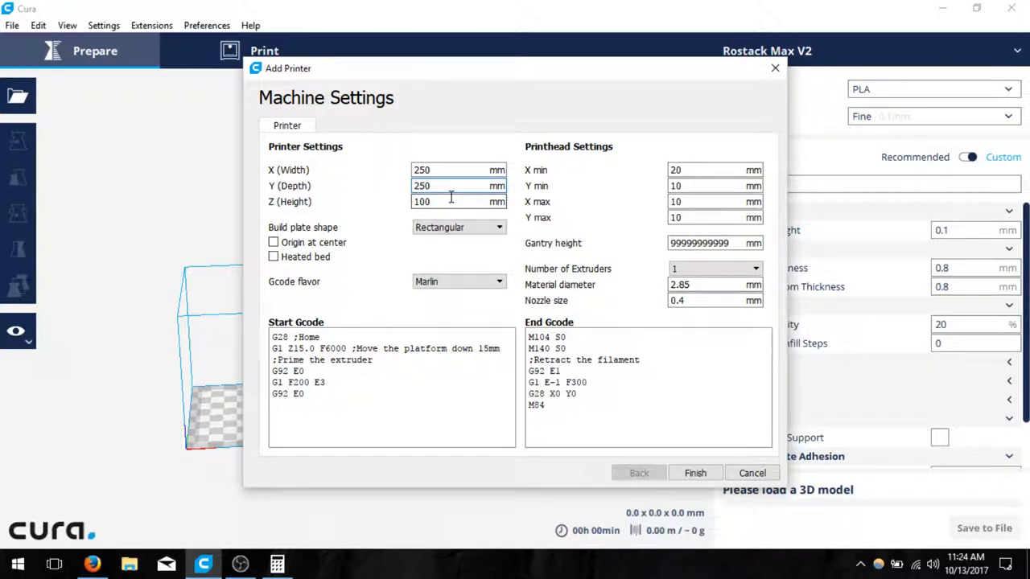
pyautogui.click(276, 563)
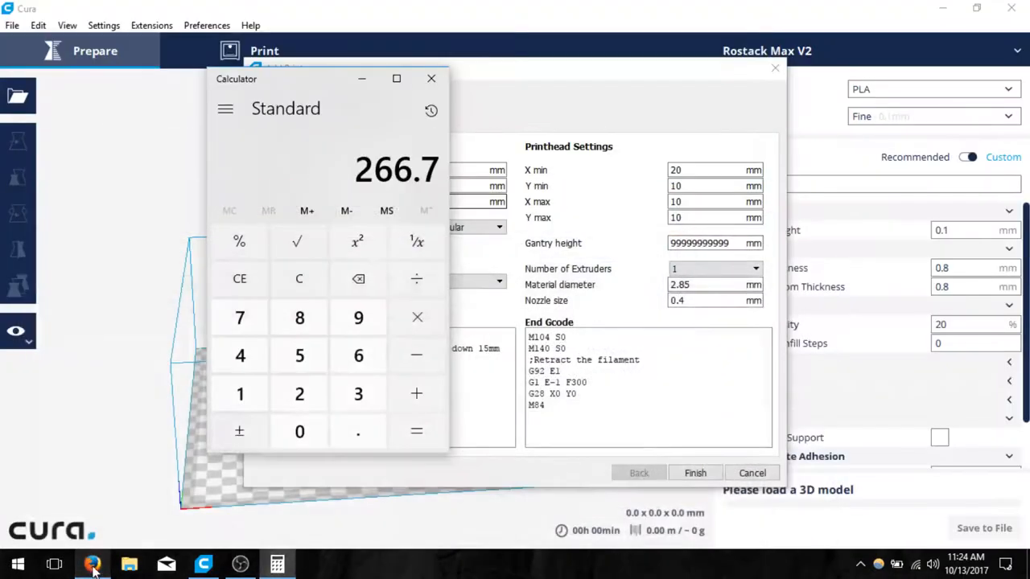
pyautogui.click(298, 279)
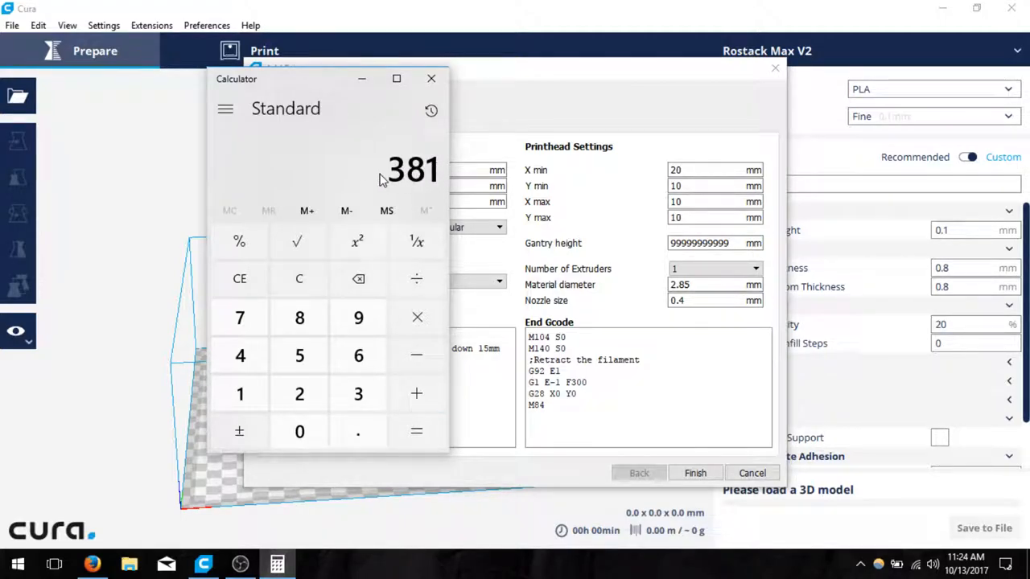
pyautogui.moveTo(462, 56)
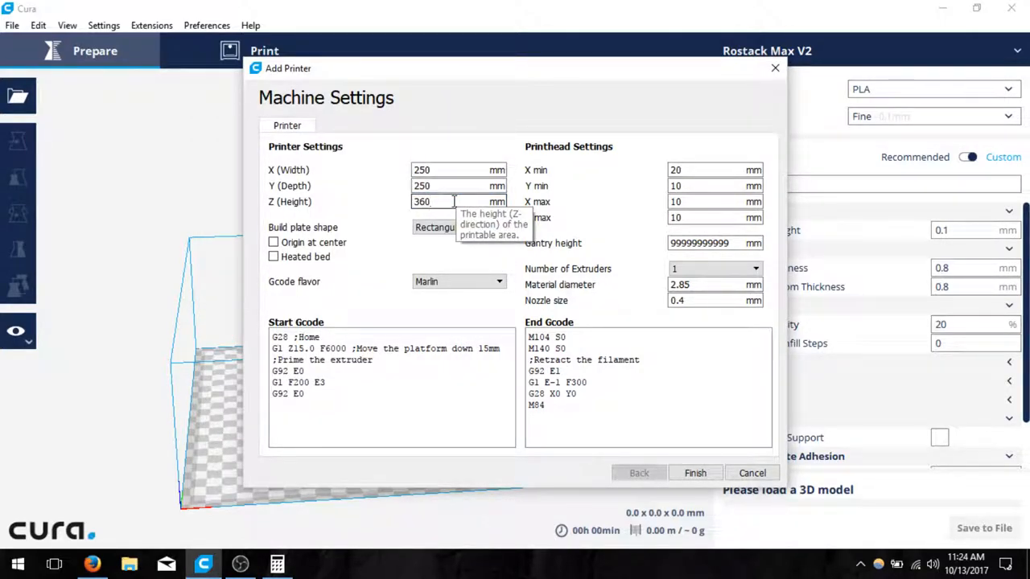
pyautogui.click(459, 227)
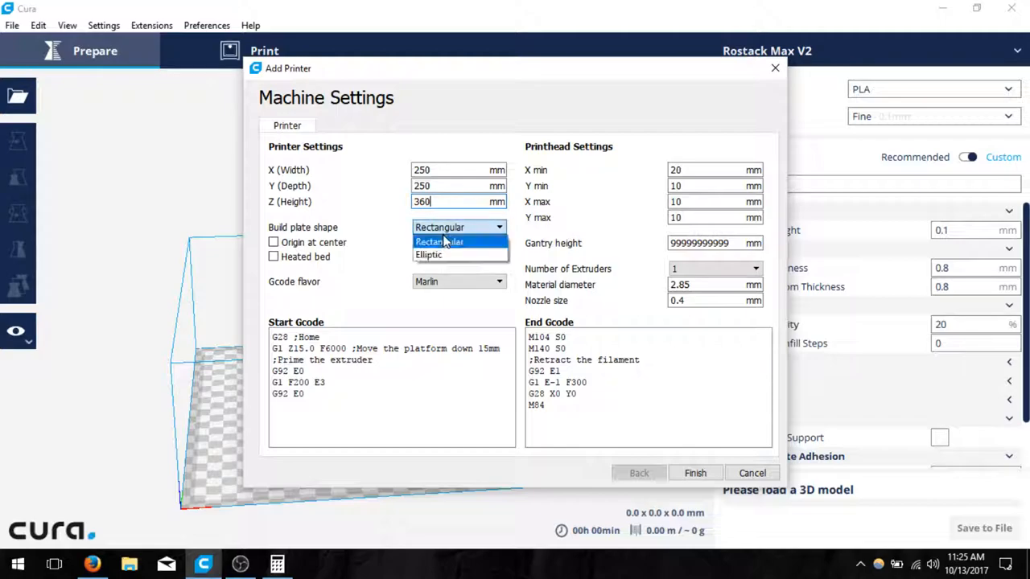
# Make the build plate elliptic with origin at center and heated bed enabled.
pyautogui.click(428, 255)
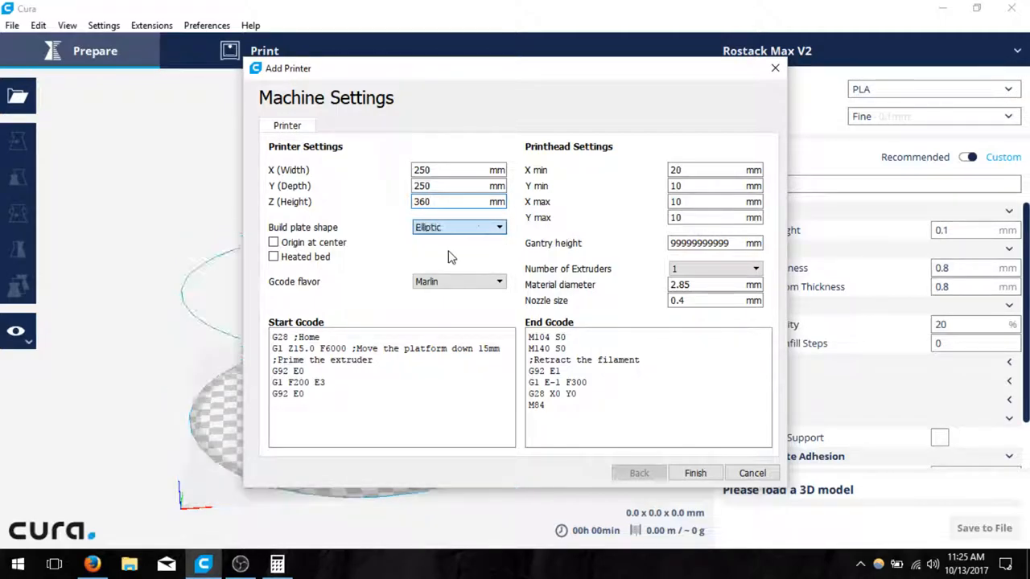
pyautogui.moveTo(155, 332)
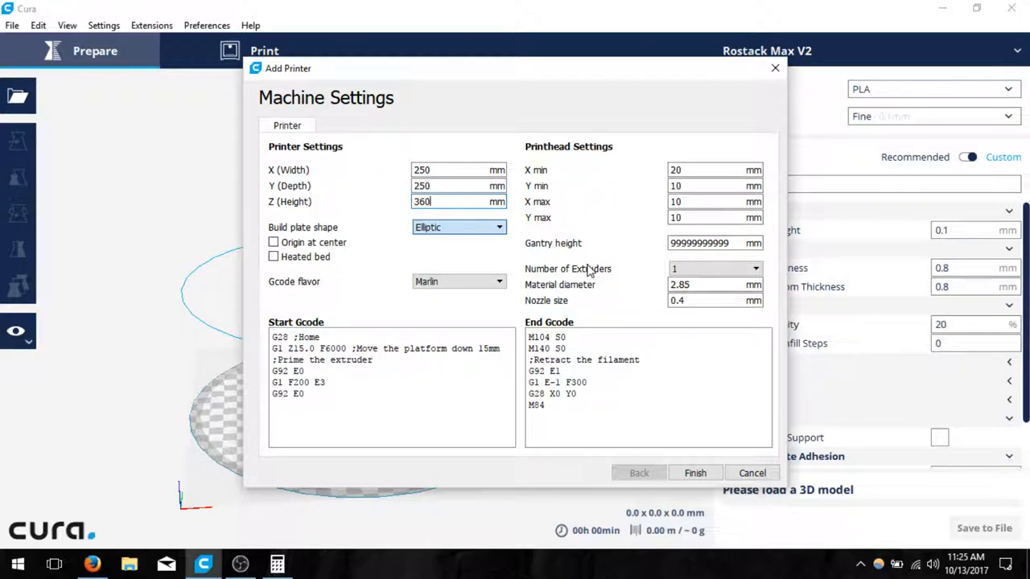
pyautogui.click(273, 242)
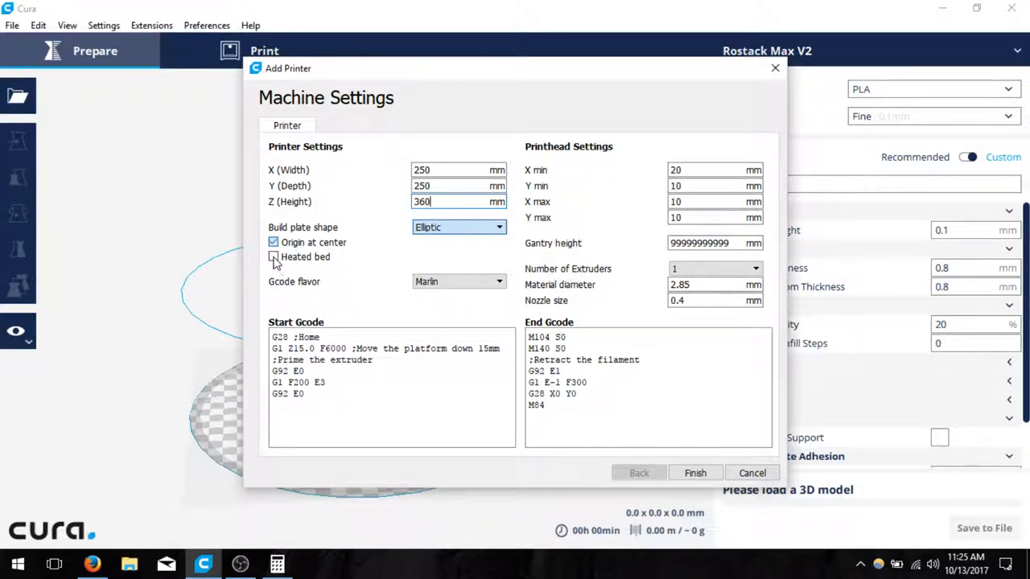
pyautogui.click(274, 257)
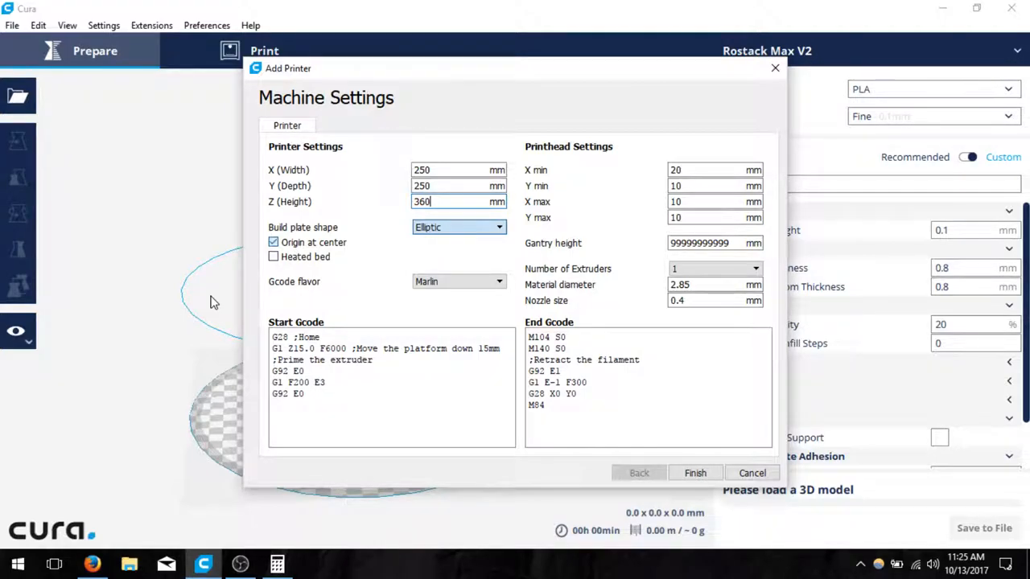
pyautogui.moveTo(217, 309)
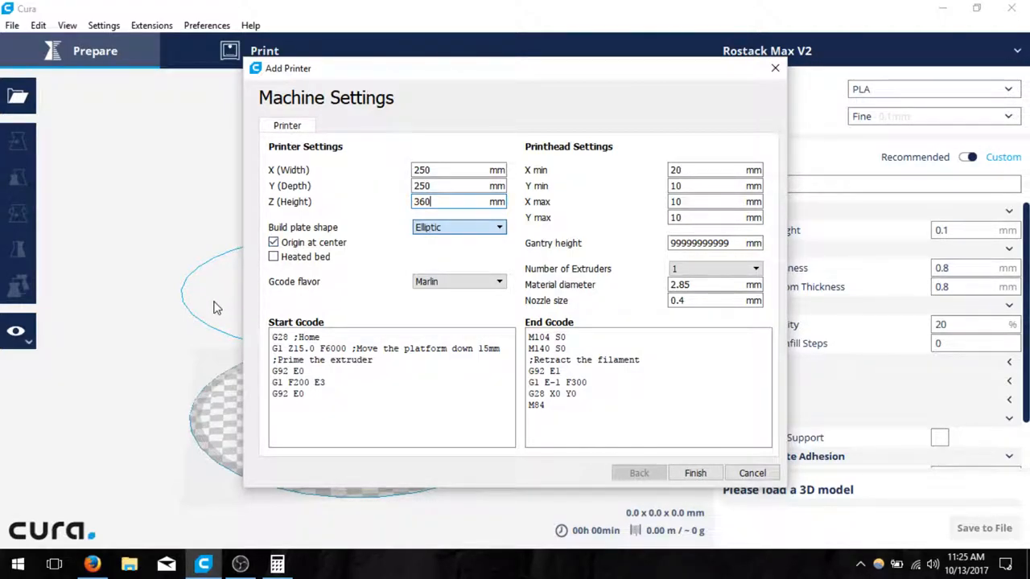
pyautogui.click(273, 257)
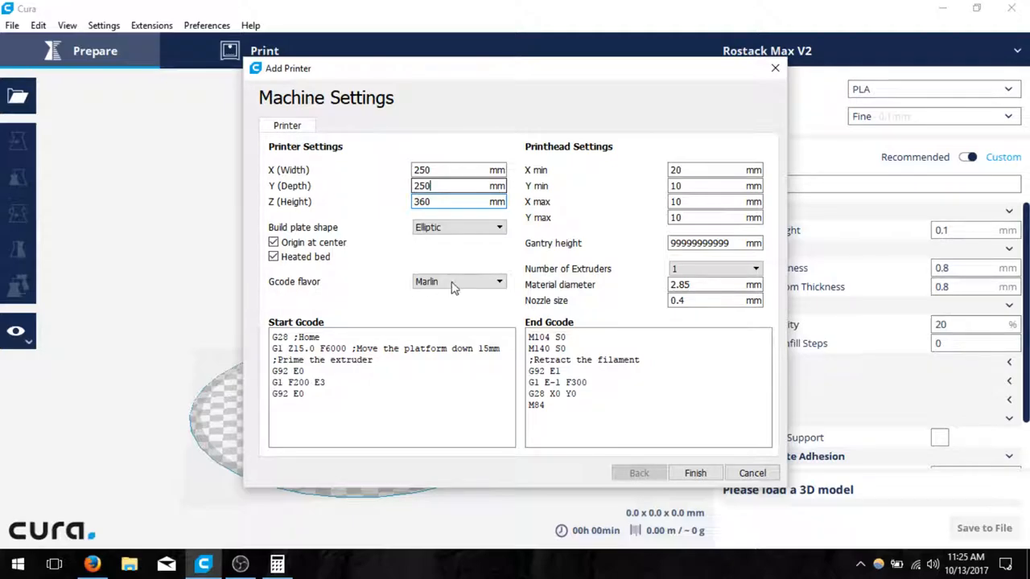
pyautogui.moveTo(567, 314)
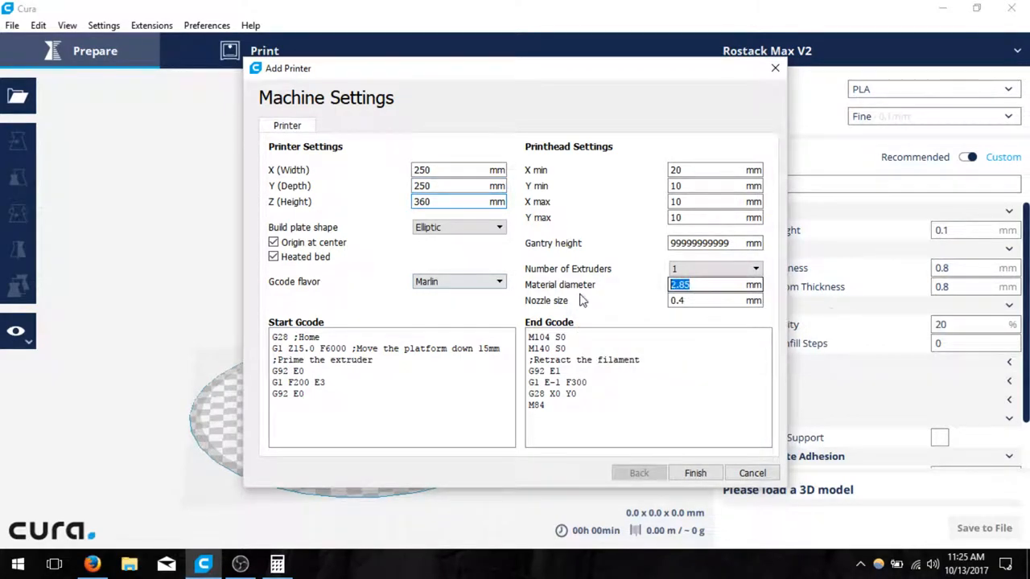
# Set material diameter to 1.75 mm and finish adding the printer.
pyautogui.write('1.75')
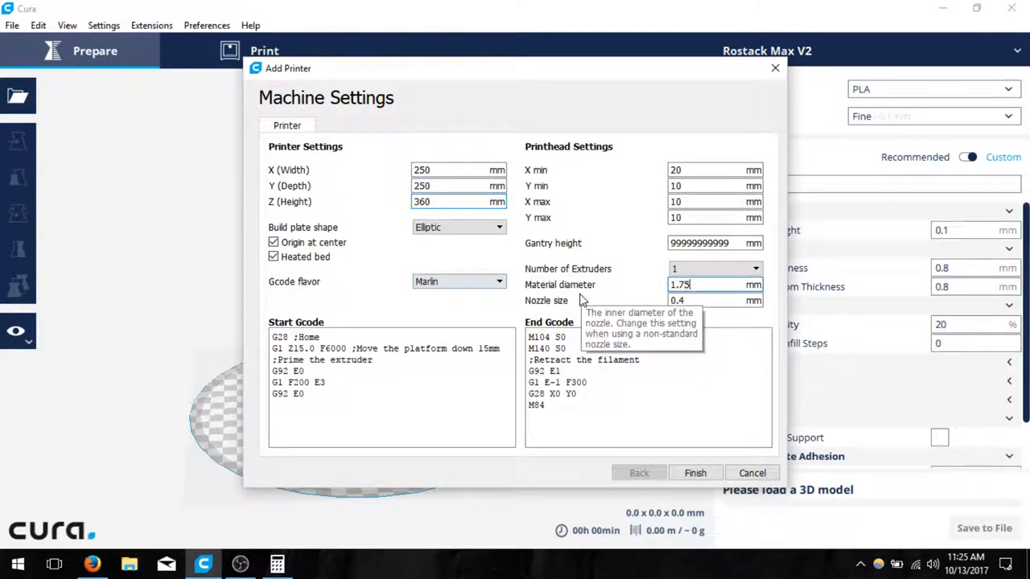
pyautogui.moveTo(630, 319)
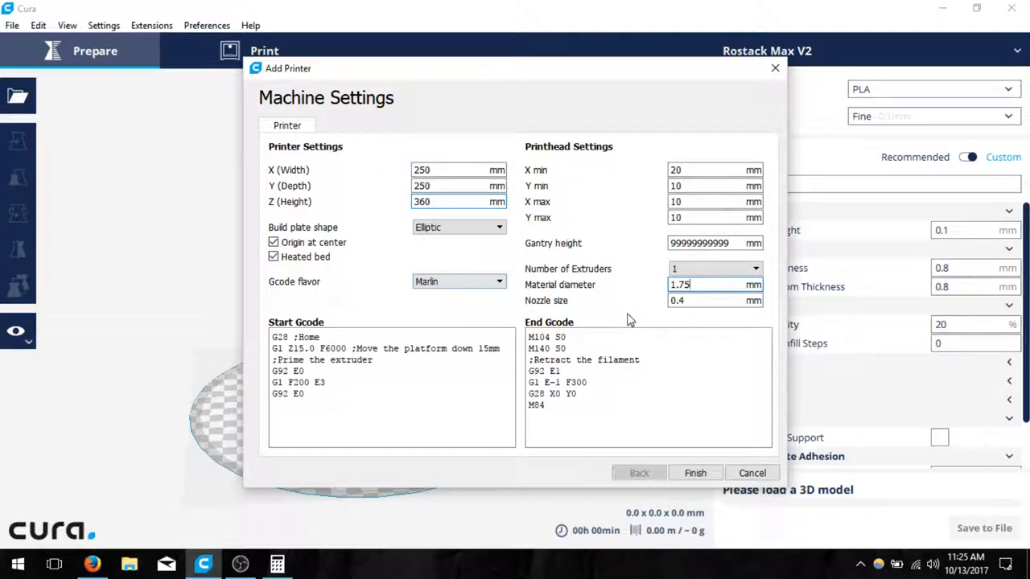
pyautogui.click(715, 300)
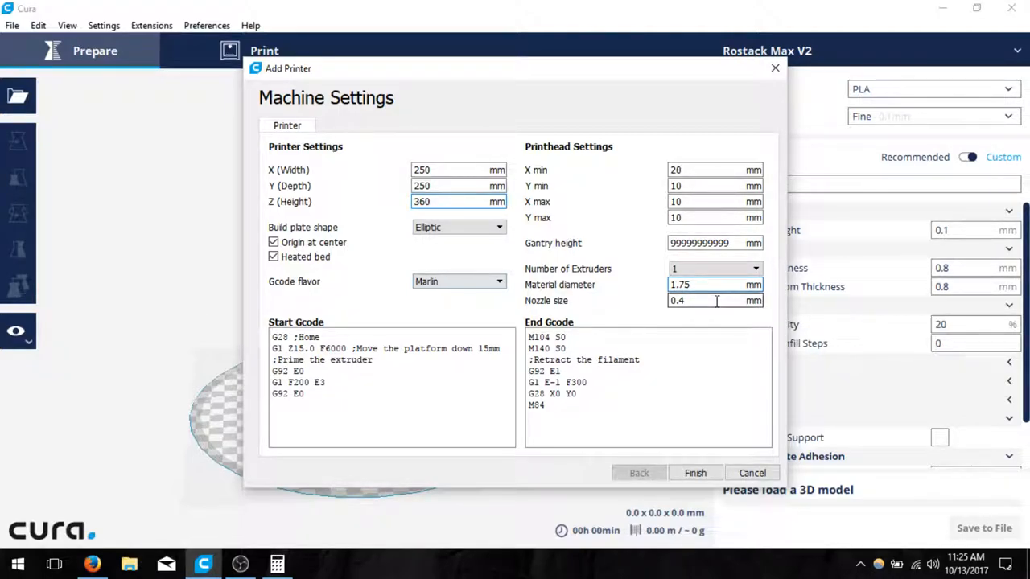
pyautogui.tripleClick(713, 301)
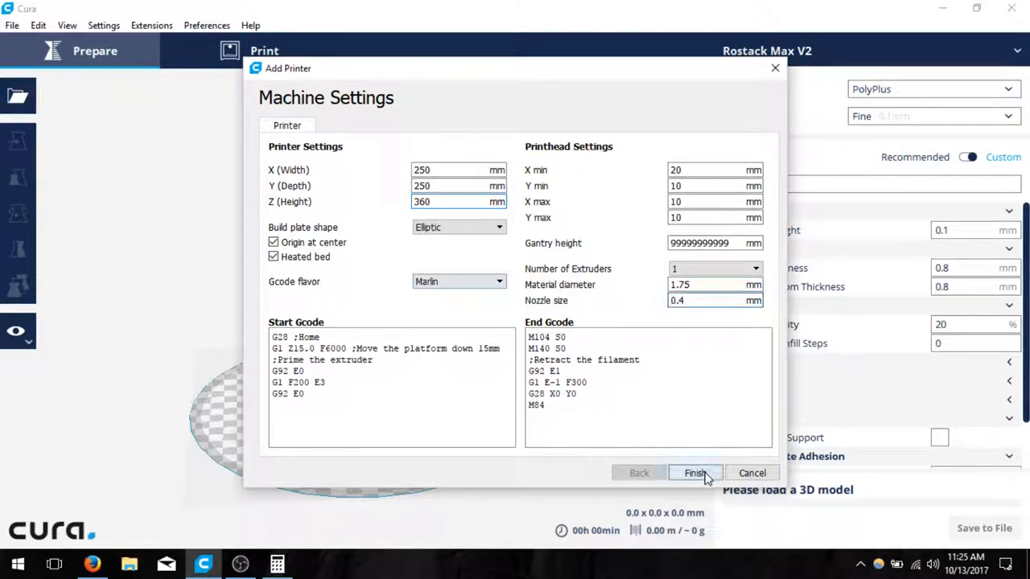
pyautogui.click(694, 473)
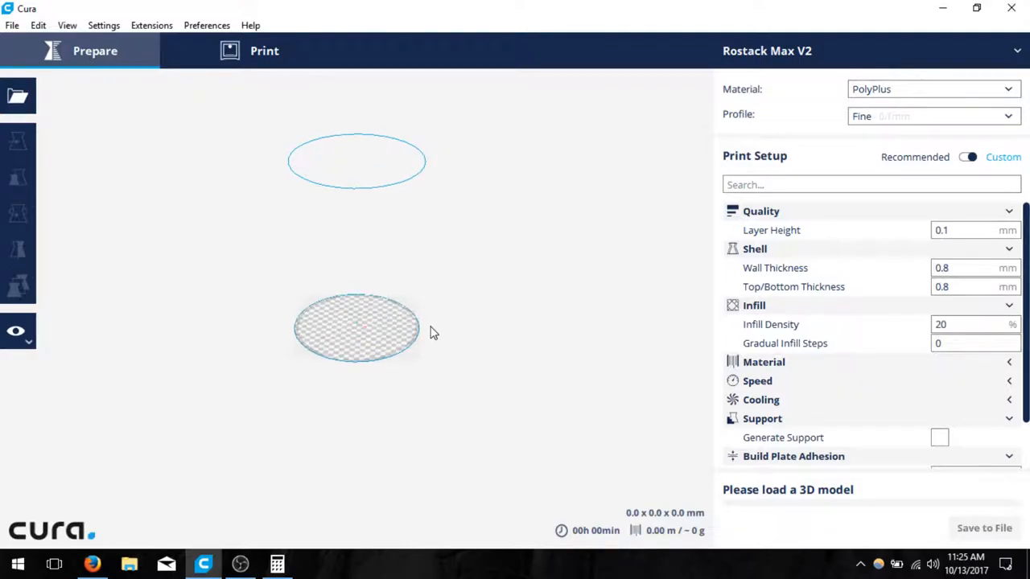
pyautogui.moveTo(322, 354)
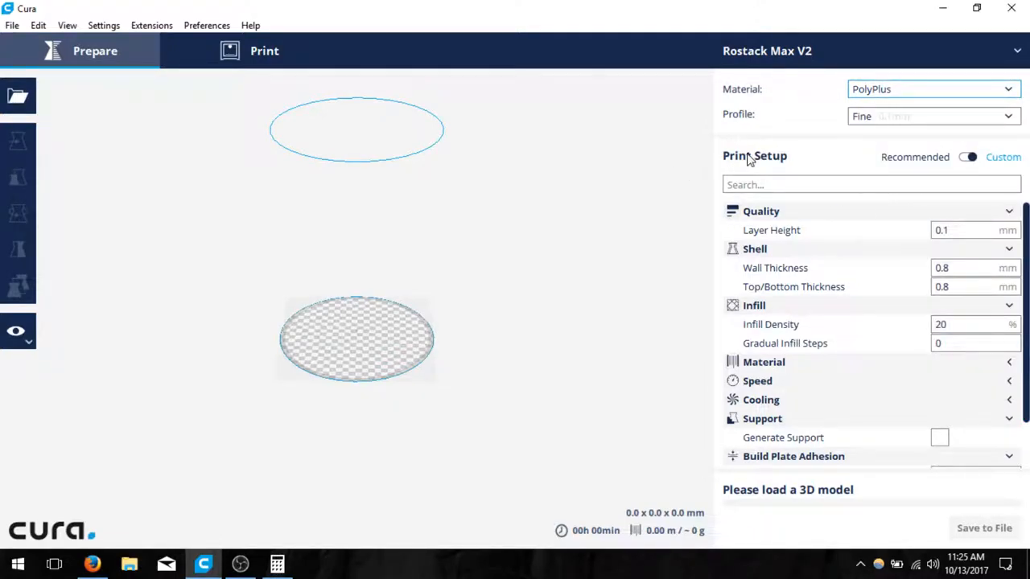
# Choose PLA material, with printing temperature 220 °C and build plate temperature 50 °C.
pyautogui.click(932, 89)
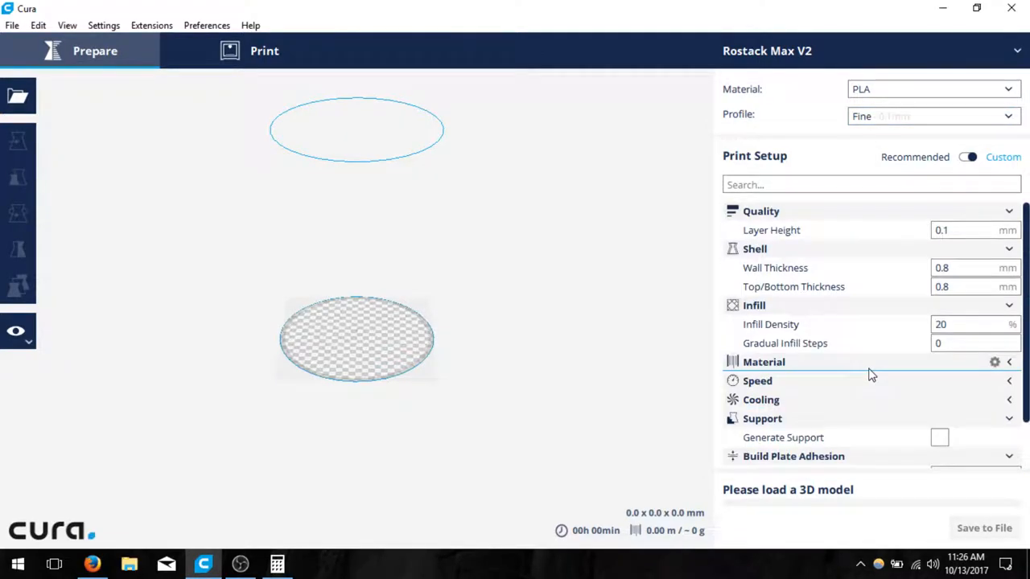
pyautogui.click(763, 361)
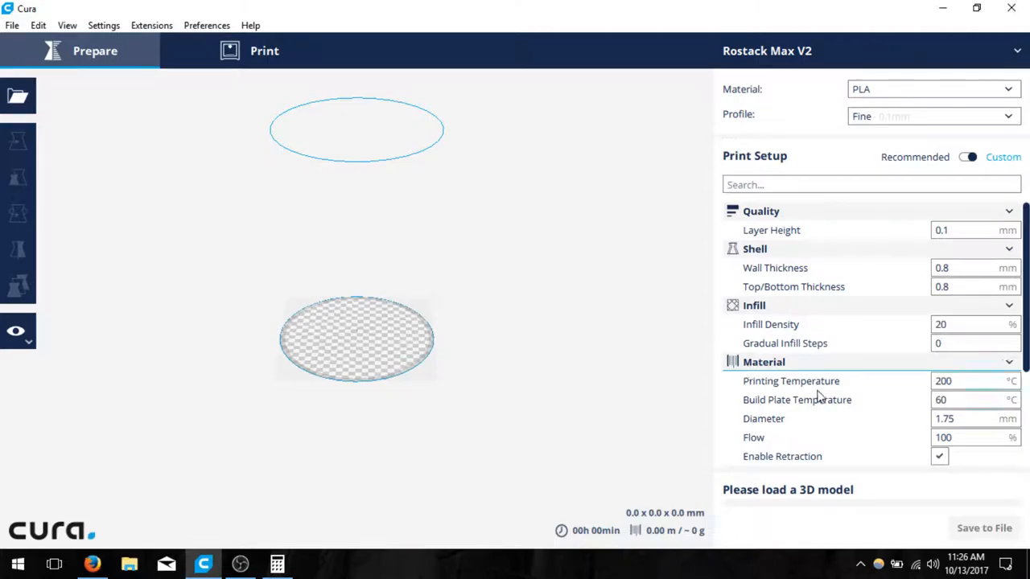
pyautogui.click(975, 381)
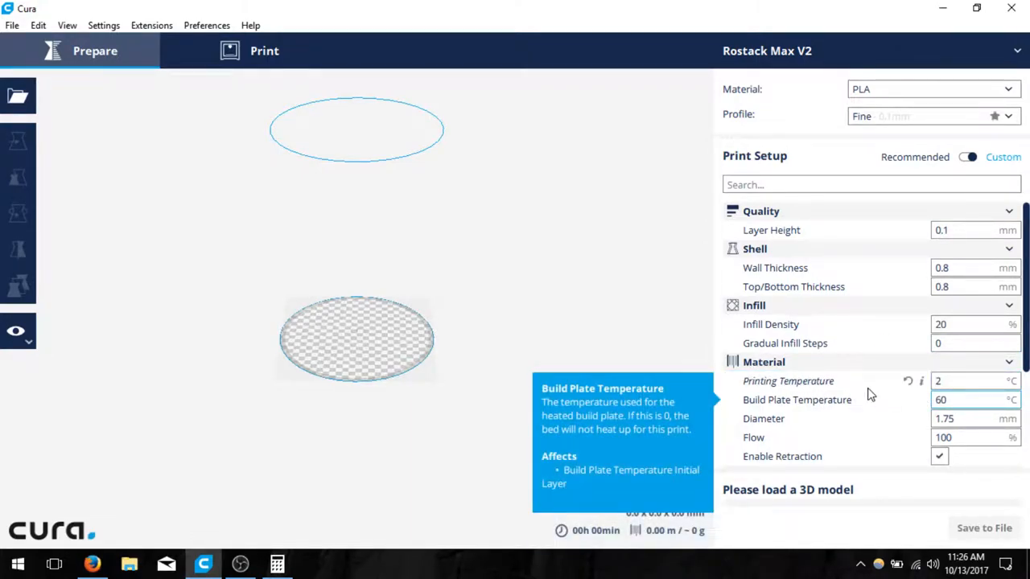
pyautogui.moveTo(976, 400)
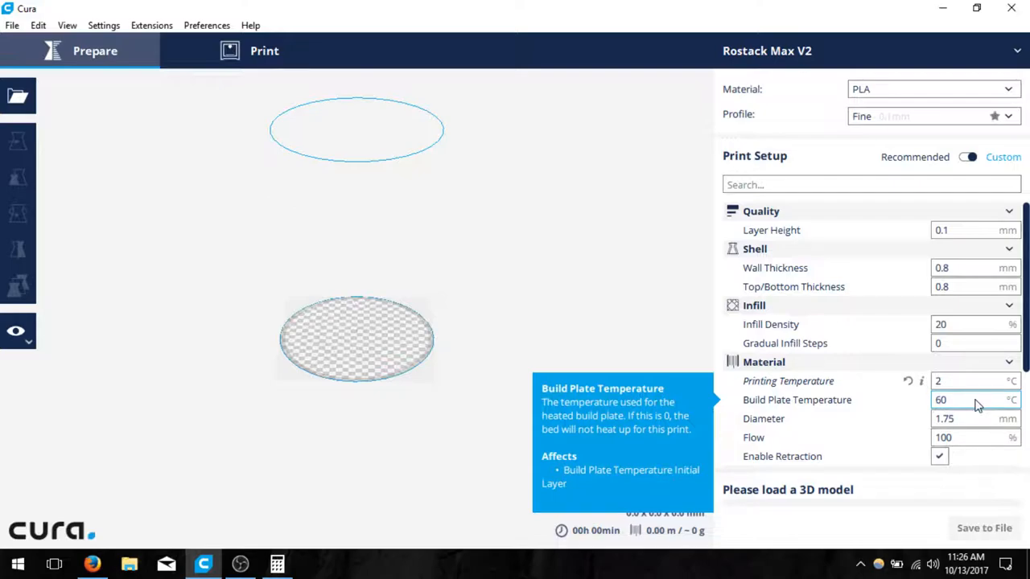
pyautogui.tripleClick(966, 400)
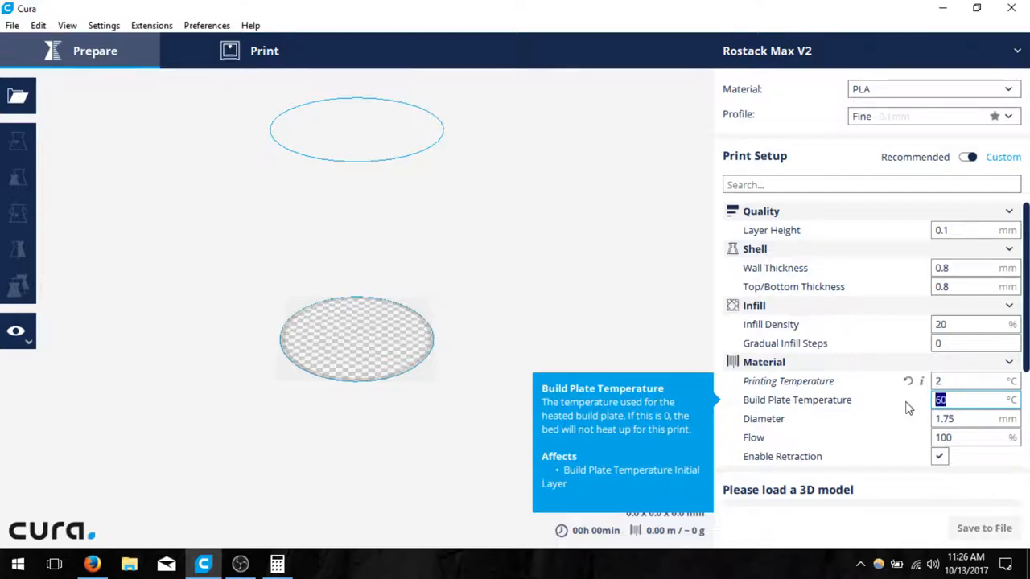
pyautogui.write('50')
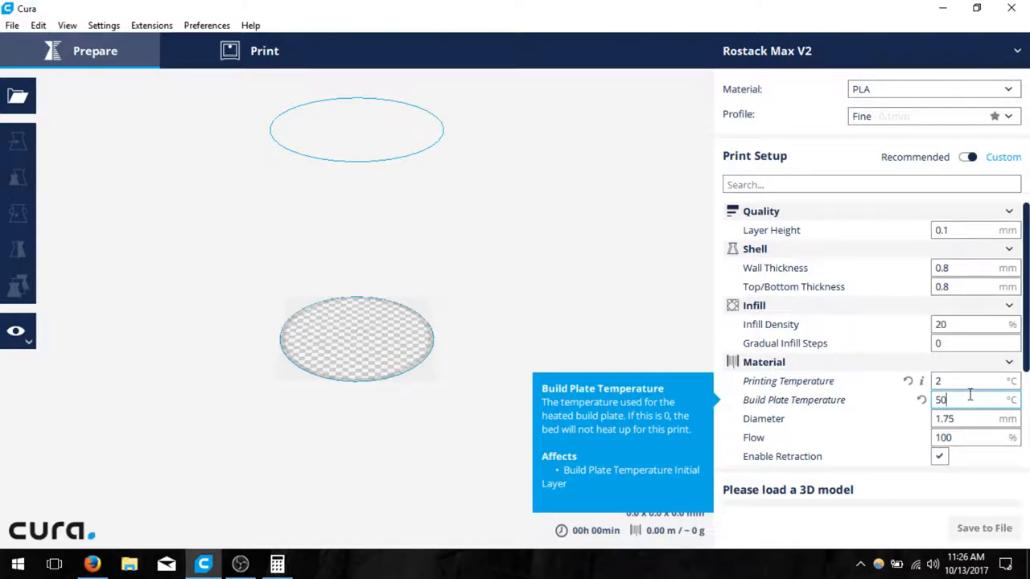
pyautogui.click(973, 381)
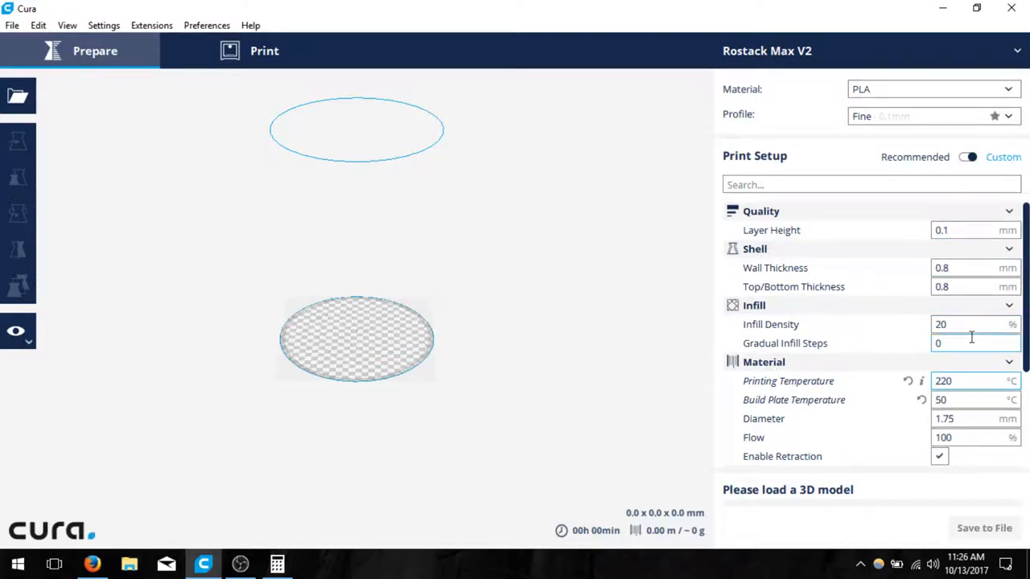
# Keep Initial Layer Speed at 15 mm/s, review setting visibility, then collapse the Speed group.
pyautogui.scroll(-3)
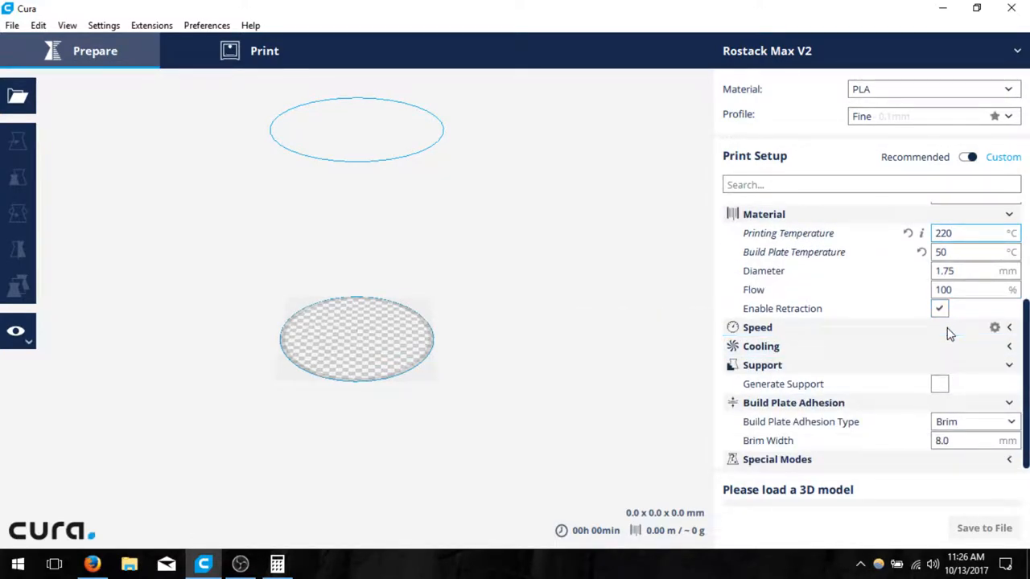
pyautogui.click(757, 327)
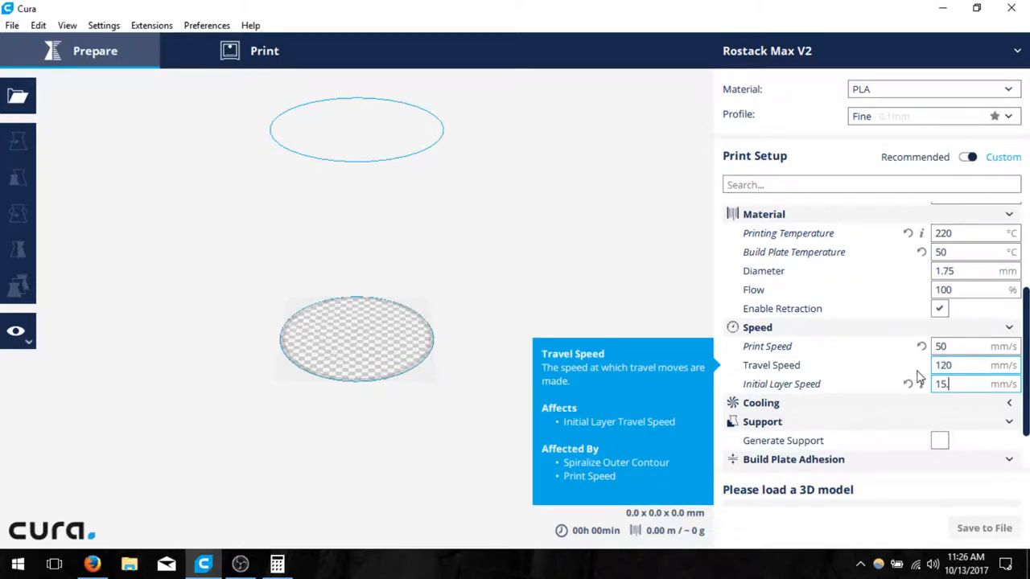
pyautogui.moveTo(887, 386)
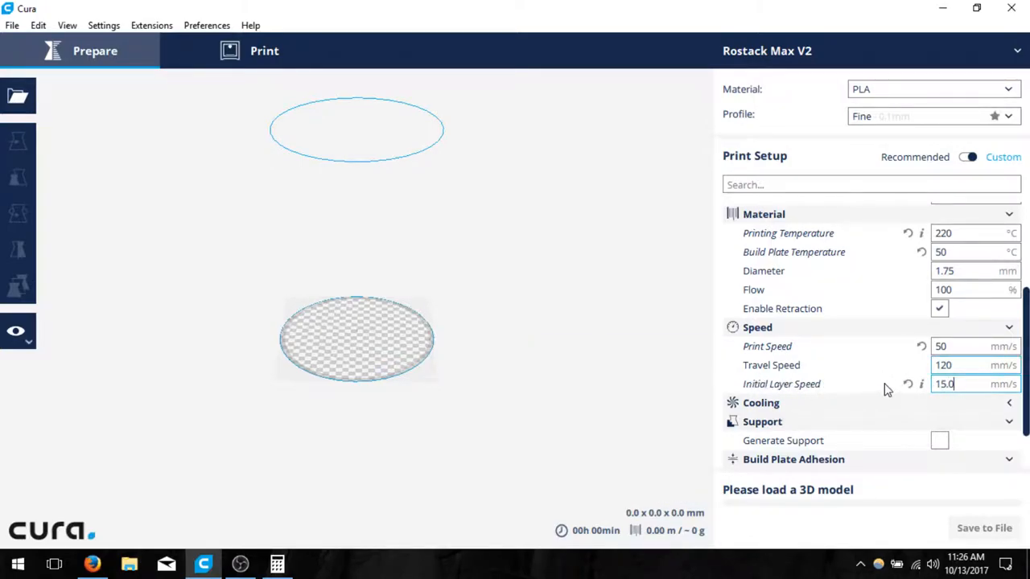
pyautogui.click(206, 25)
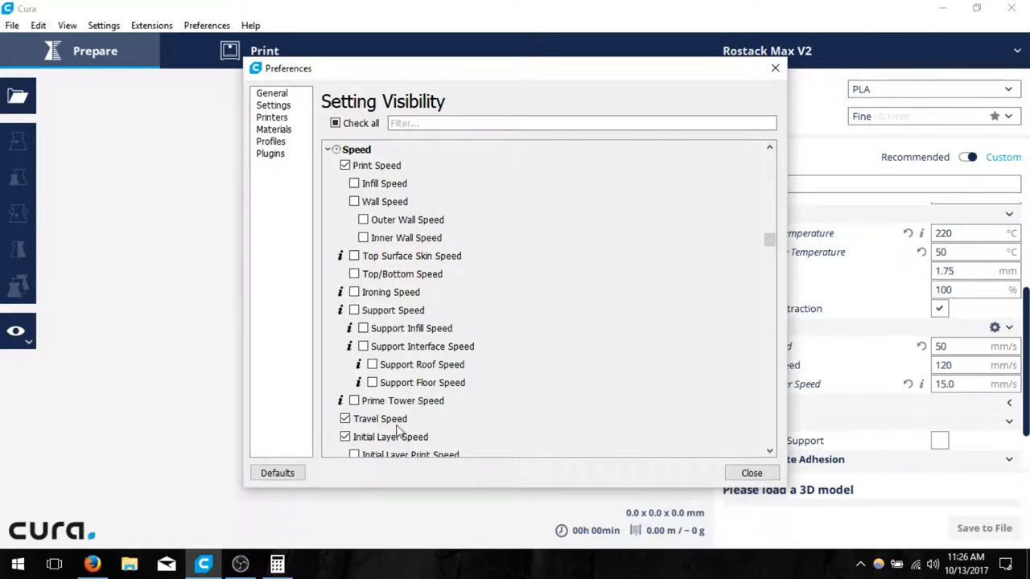
pyautogui.click(750, 473)
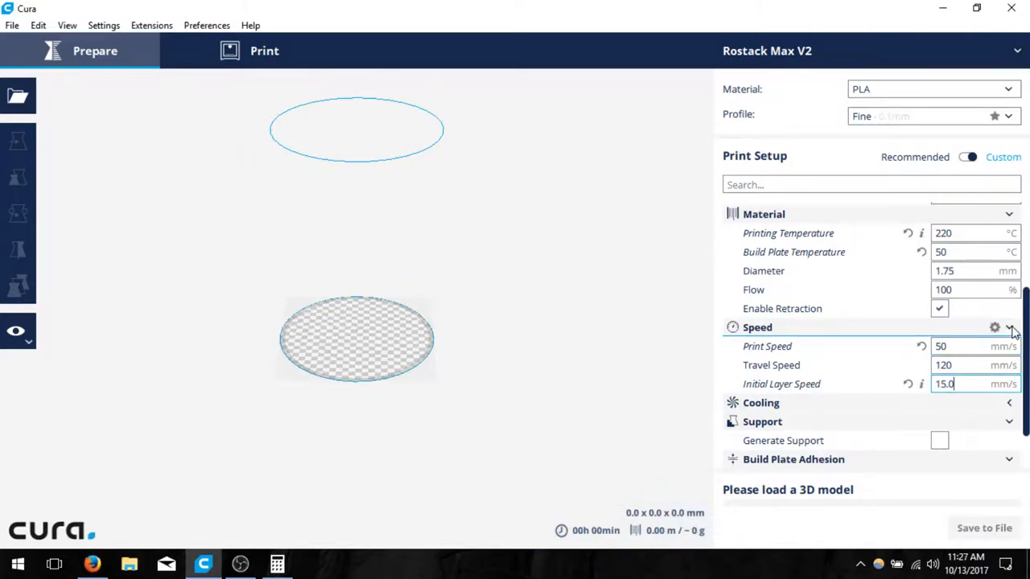
pyautogui.click(1008, 327)
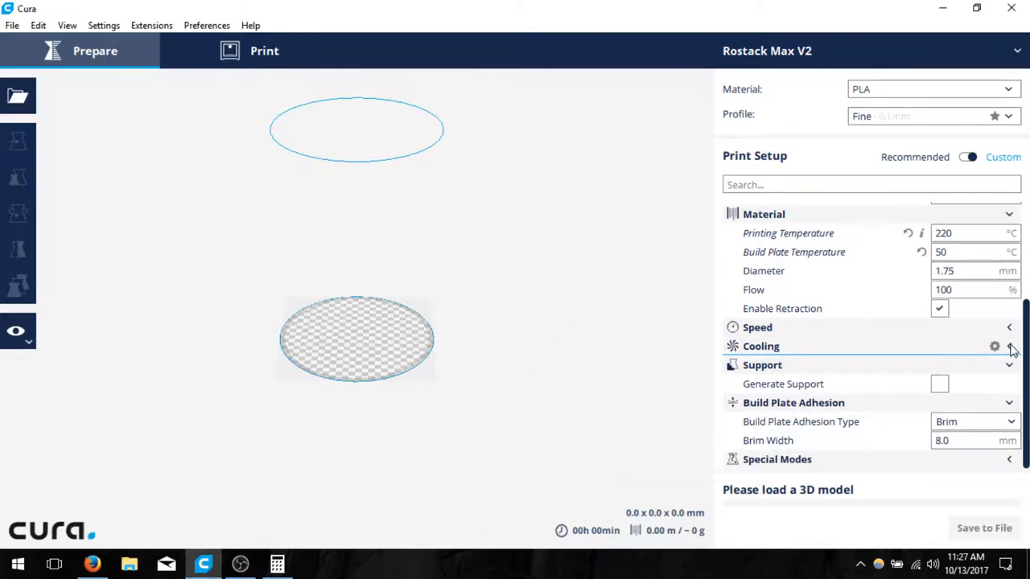
pyautogui.moveTo(940, 384)
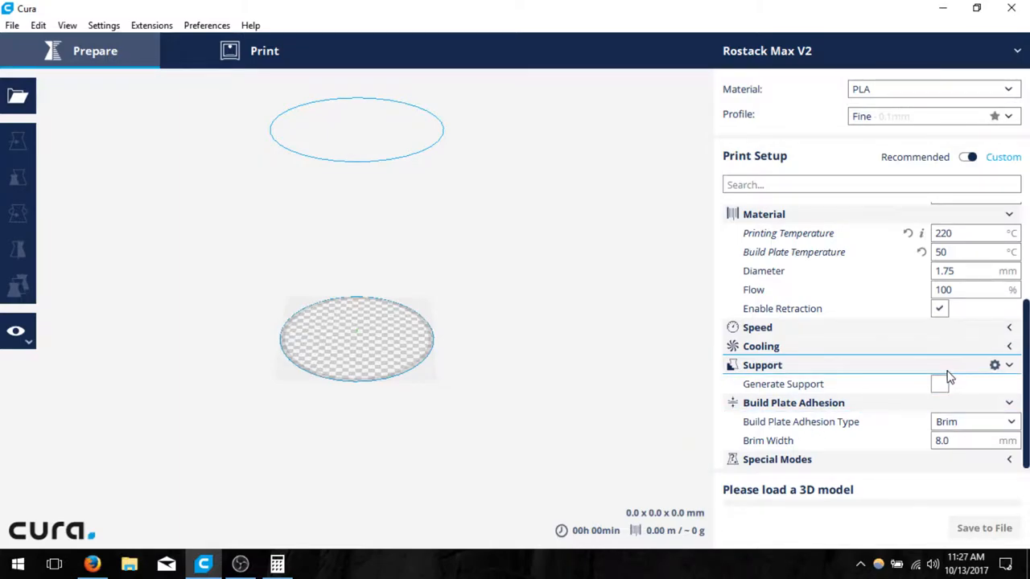
pyautogui.scroll(3)
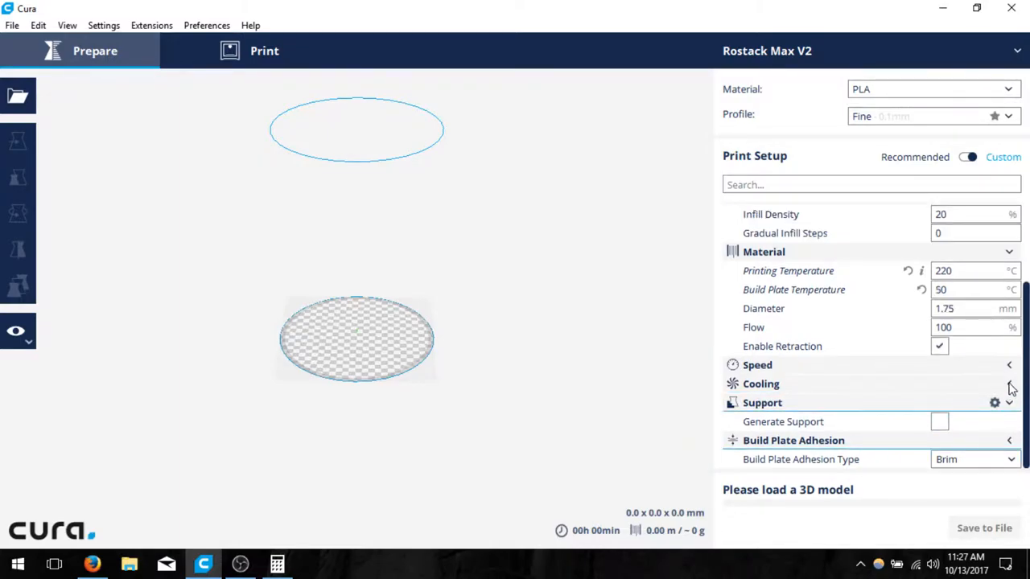
pyautogui.scroll(3)
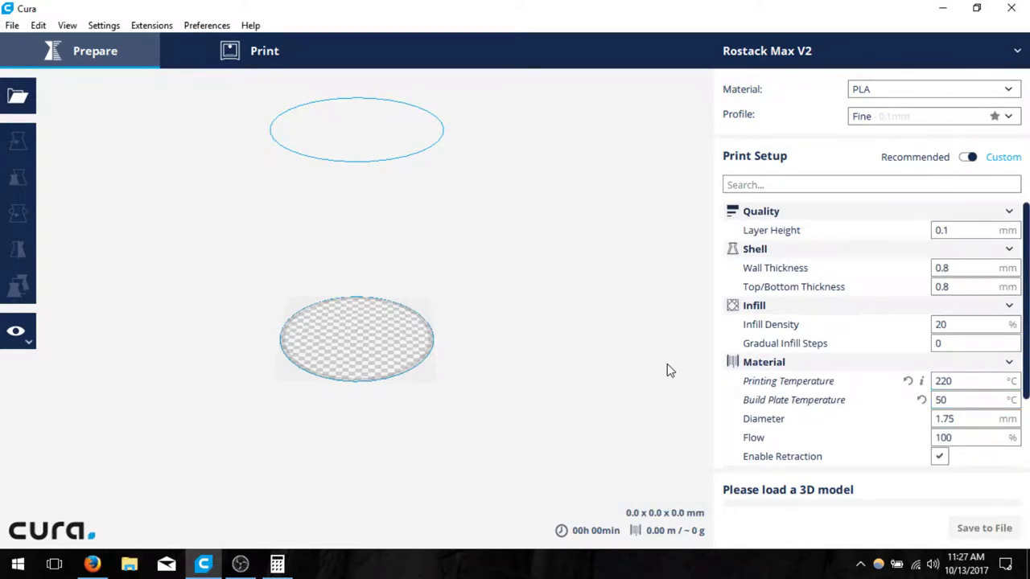
pyautogui.moveTo(394, 320)
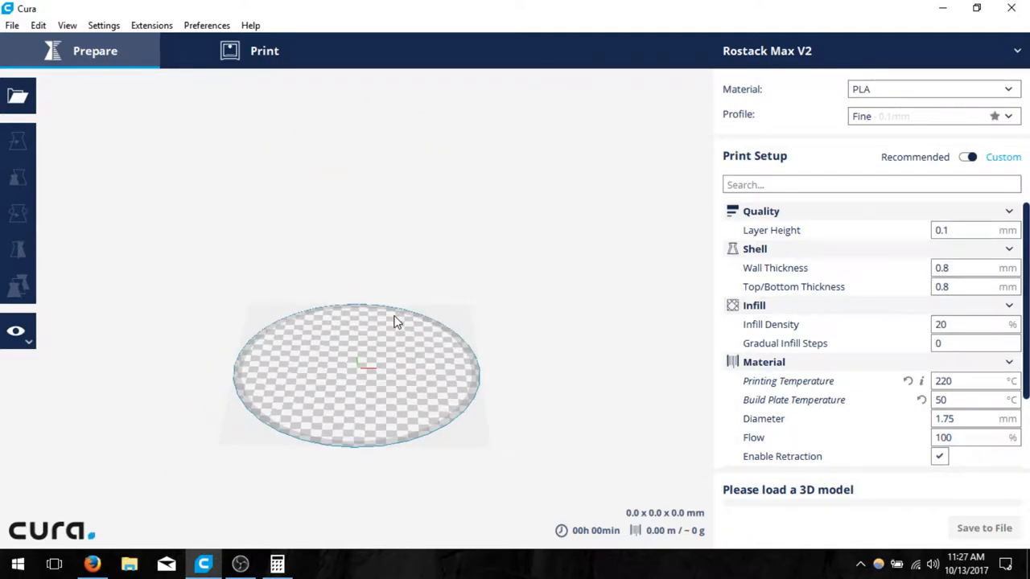
pyautogui.moveTo(627, 321)
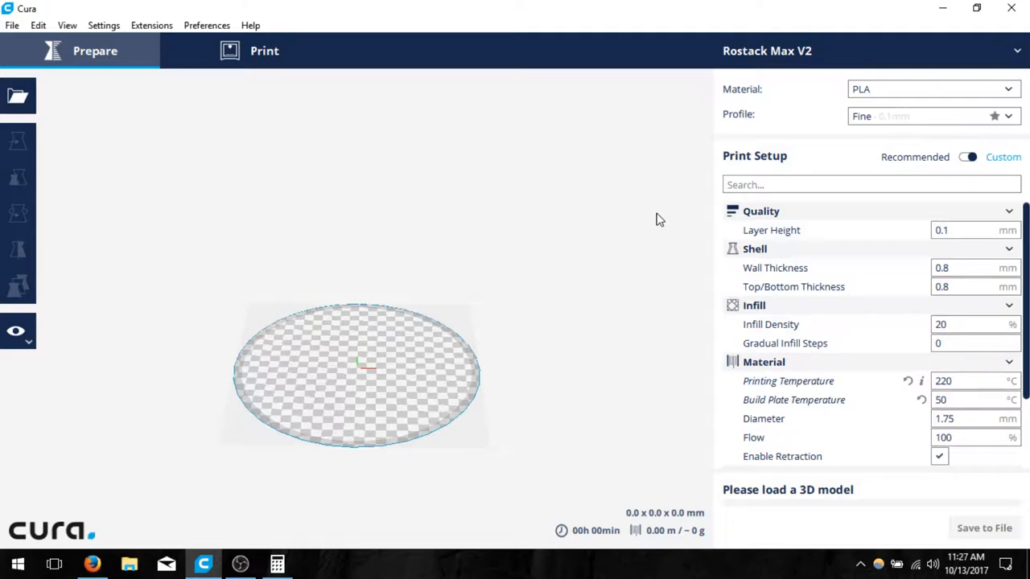
pyautogui.moveTo(411, 413)
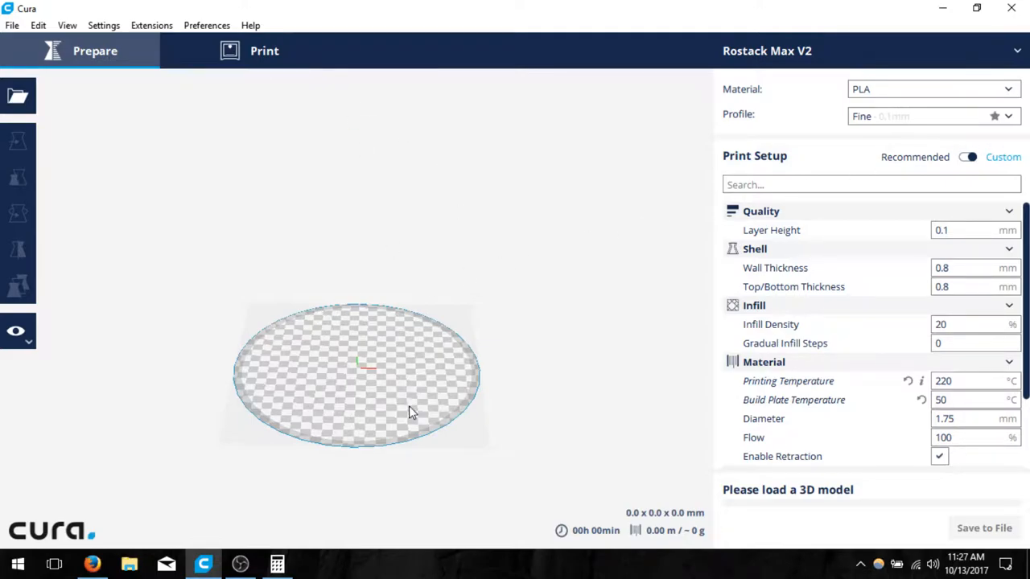
pyautogui.moveTo(338, 377)
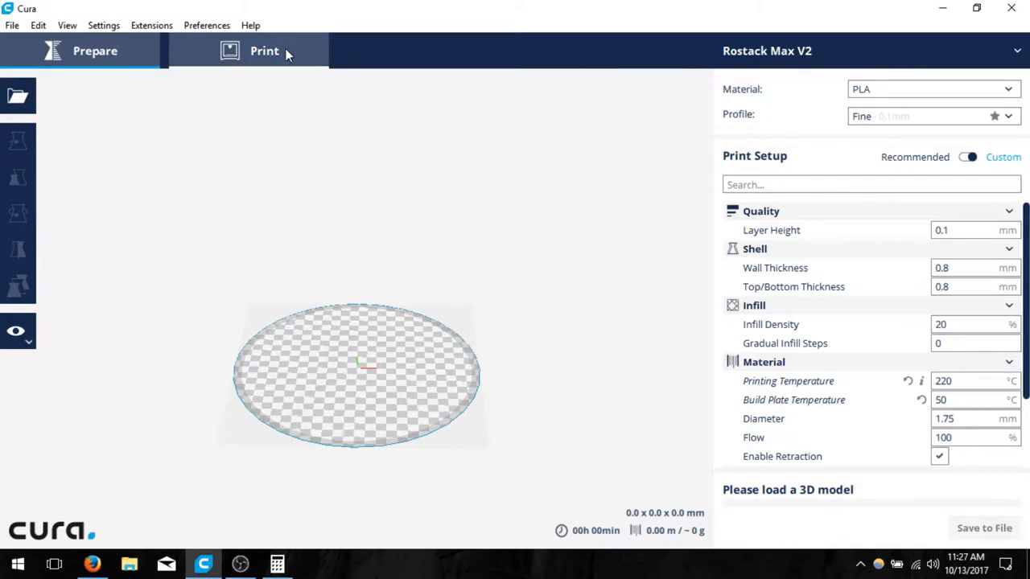
pyautogui.click(264, 51)
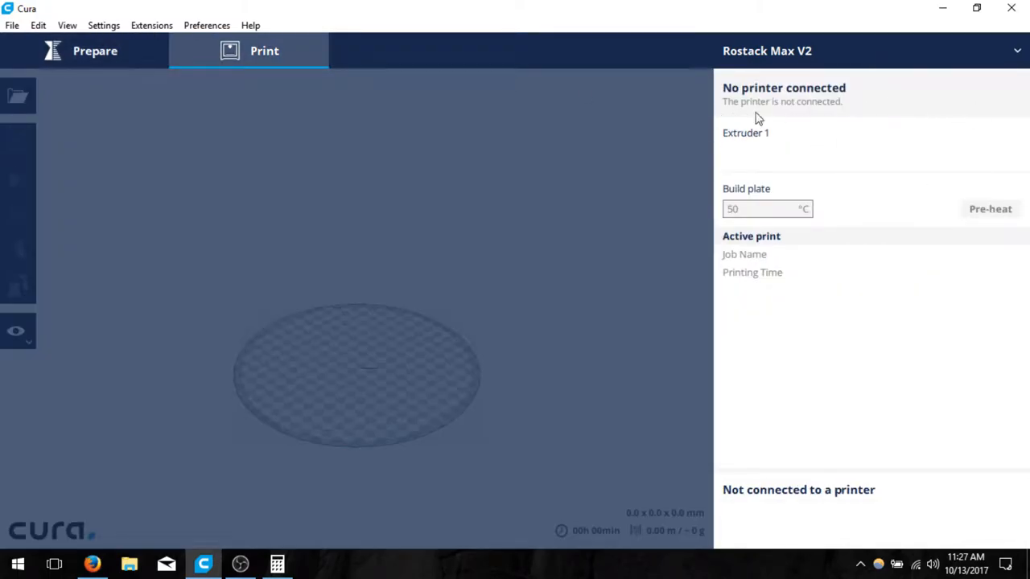
pyautogui.moveTo(812, 139)
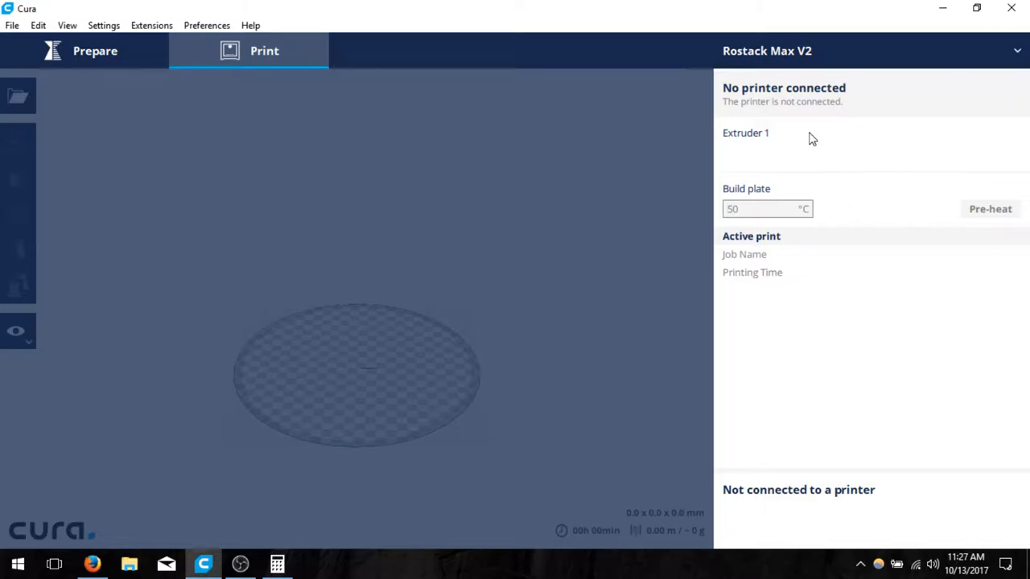
pyautogui.moveTo(791, 121)
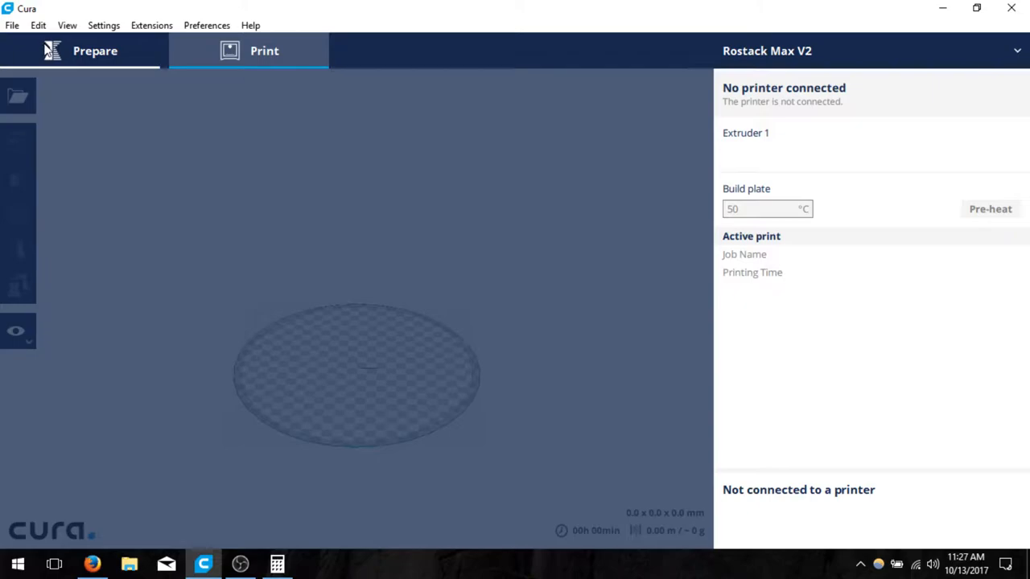
pyautogui.click(95, 50)
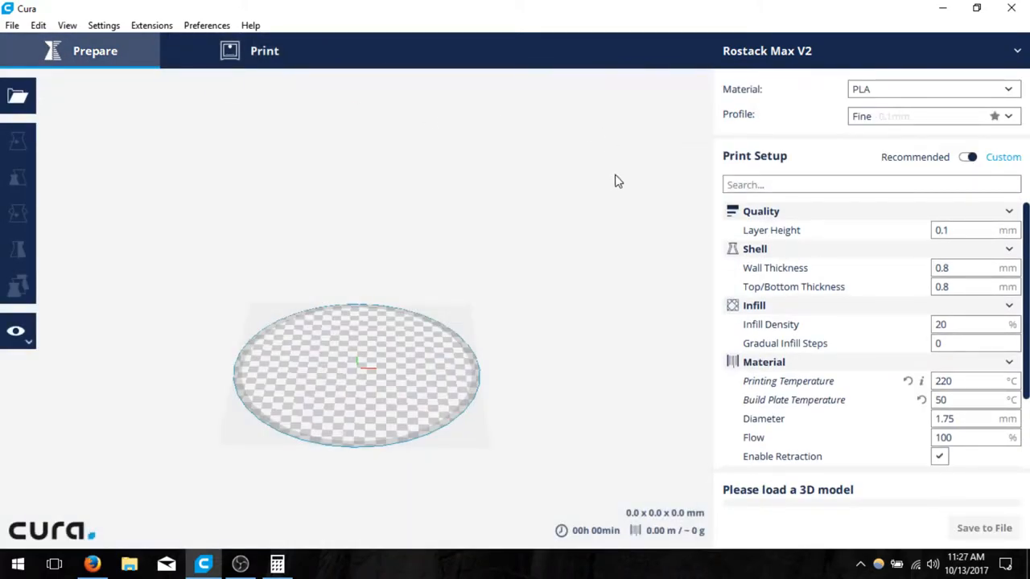
pyautogui.moveTo(445, 243)
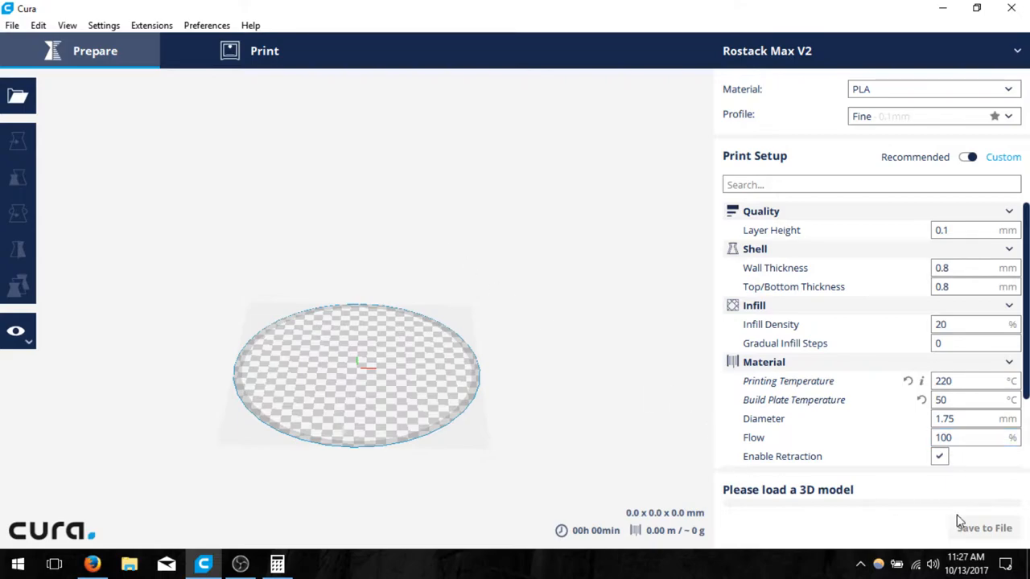
pyautogui.moveTo(452, 448)
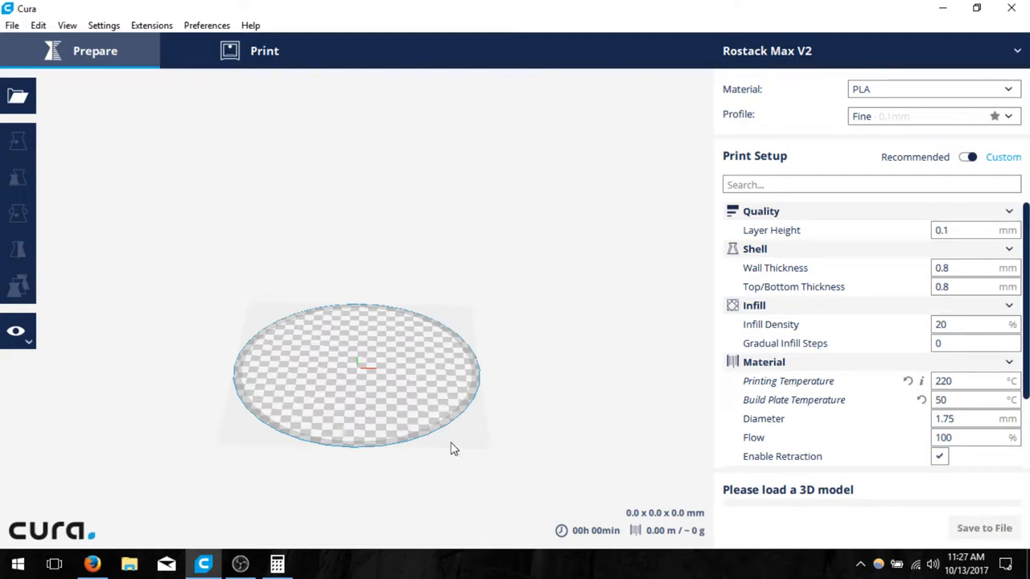
pyautogui.moveTo(573, 384)
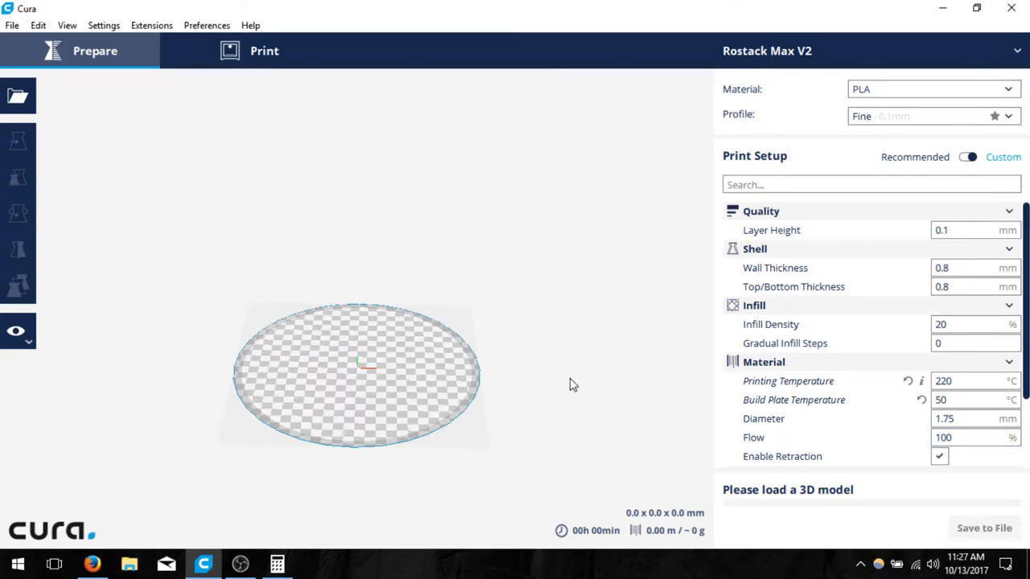
pyautogui.moveTo(741, 134)
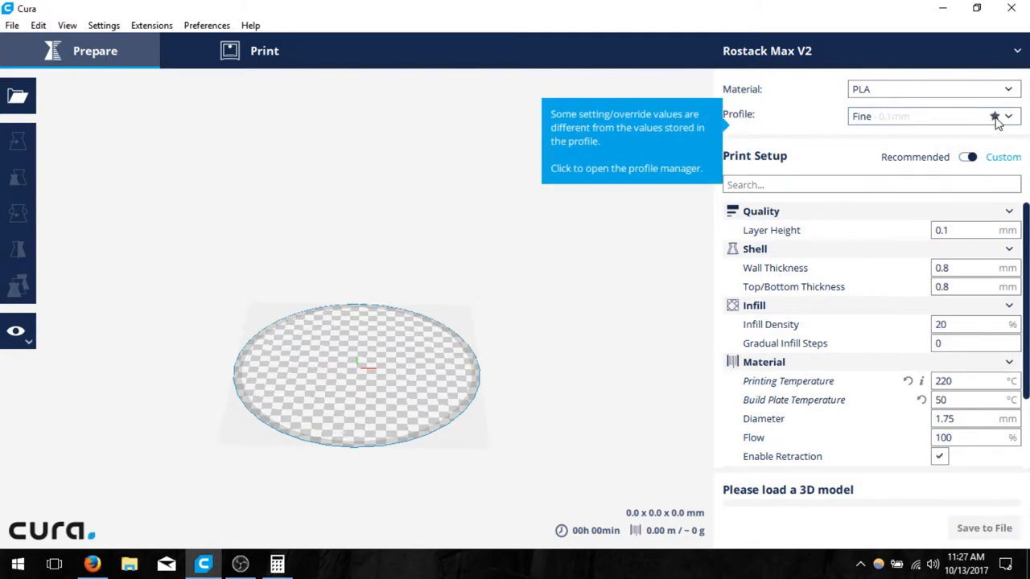
# Create a profile from current settings named 'Rostock Max V2 Base Settings' in the profile manager.
pyautogui.click(626, 168)
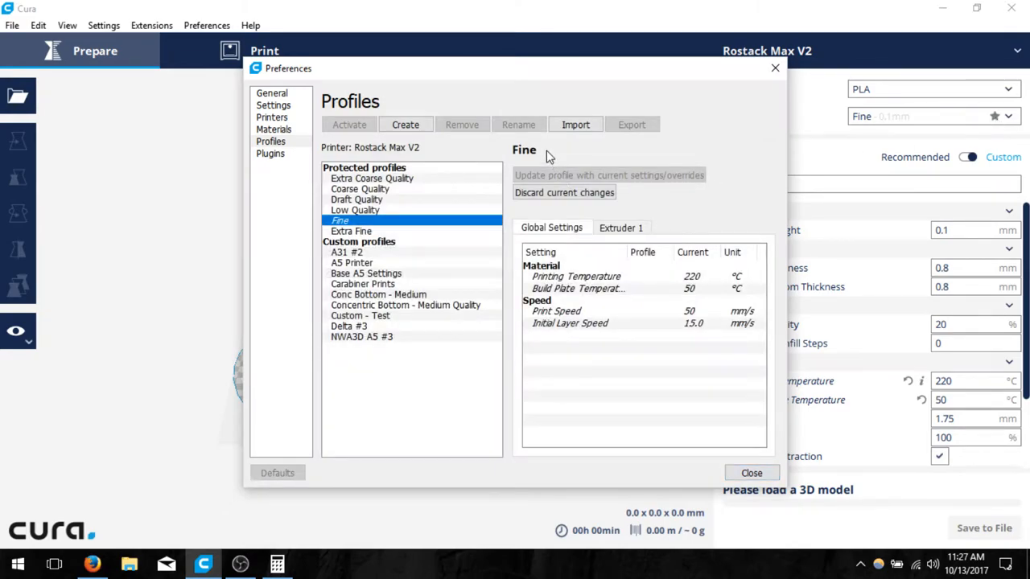
pyautogui.click(405, 124)
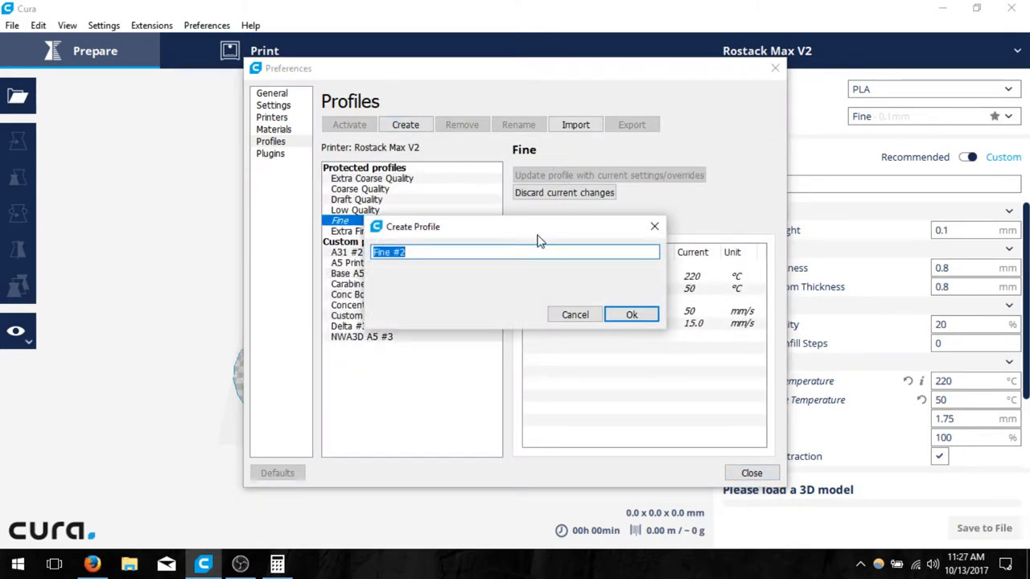
pyautogui.write('Rostack Ma')
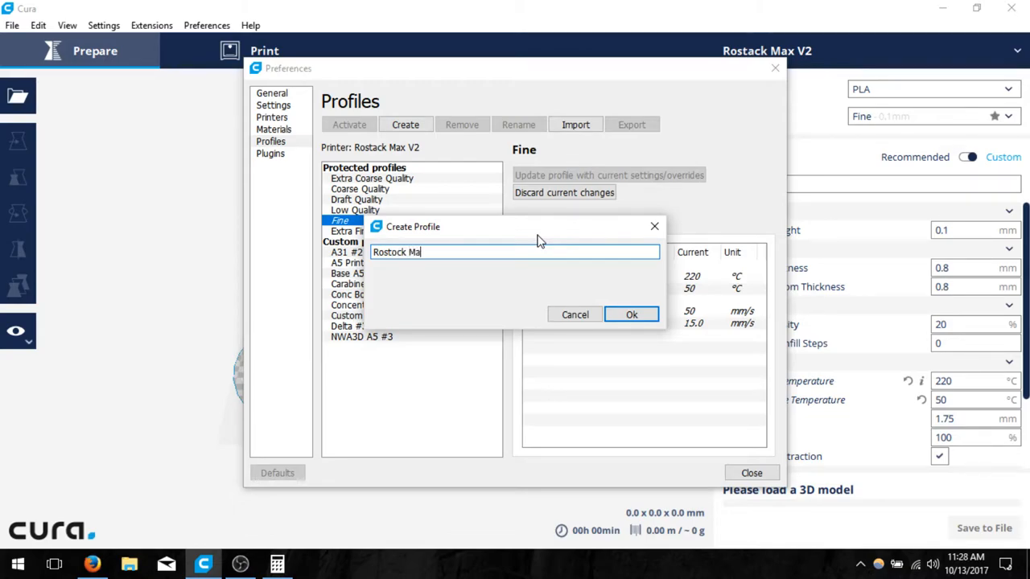
pyautogui.write('x V2 Base S')
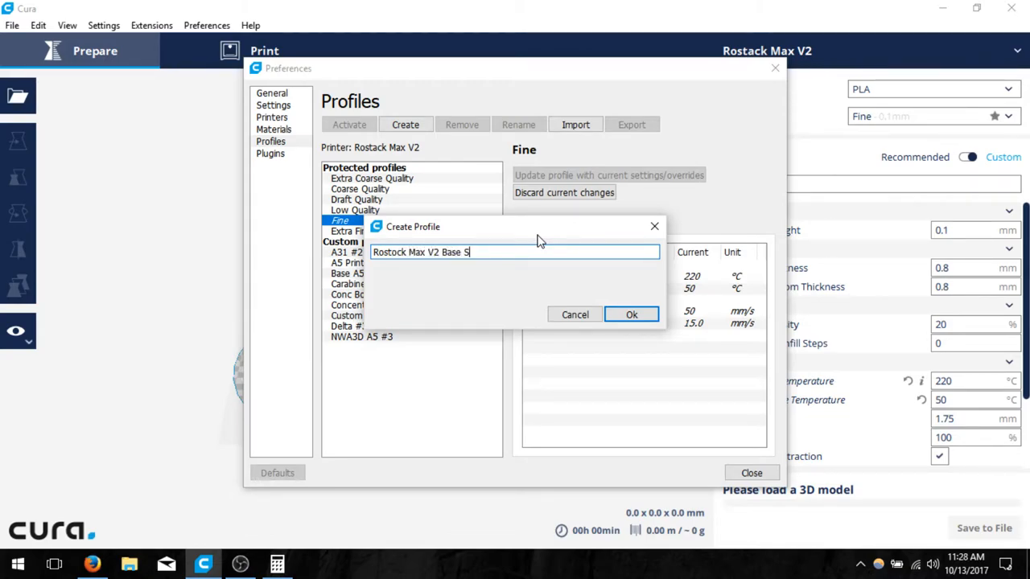
pyautogui.click(631, 314)
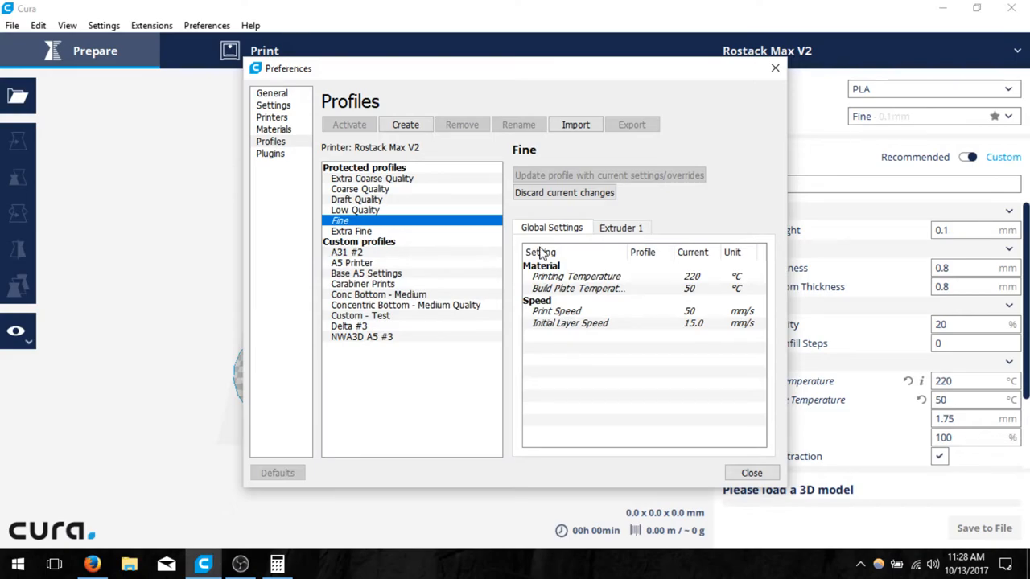
pyautogui.moveTo(366, 308)
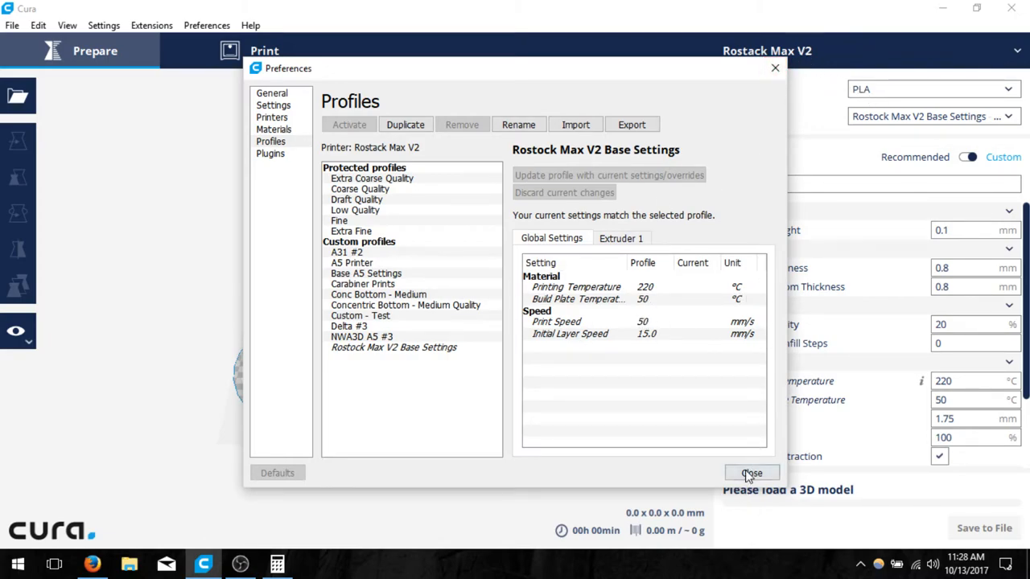
pyautogui.click(751, 473)
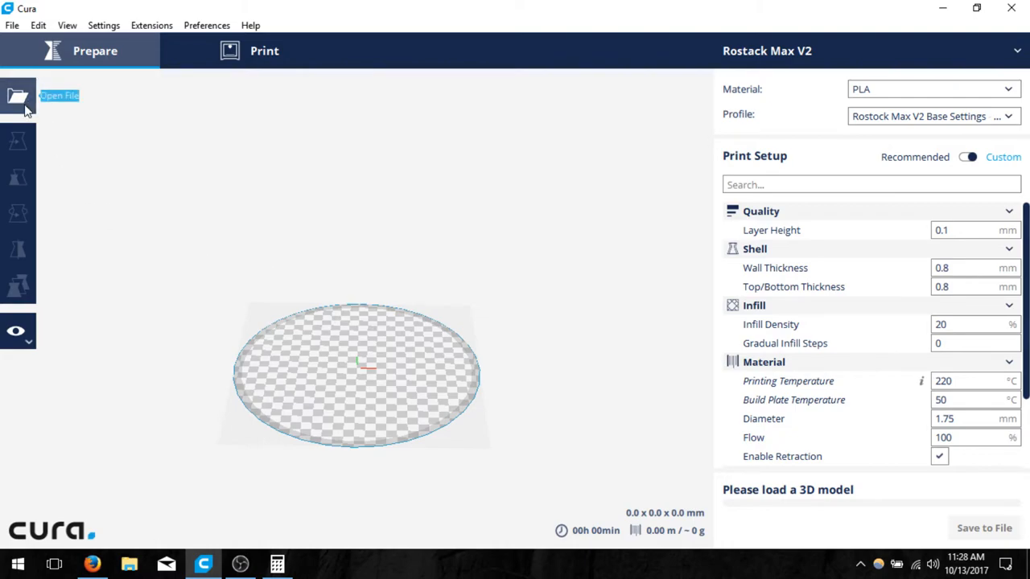
# Choose Layers from the View Mode menu.
pyautogui.click(16, 331)
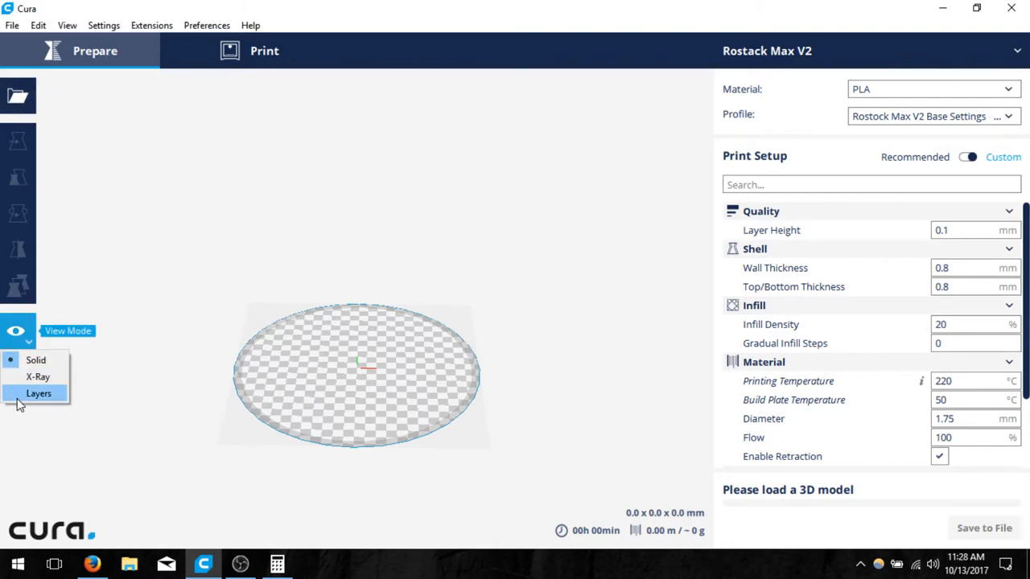
pyautogui.click(38, 393)
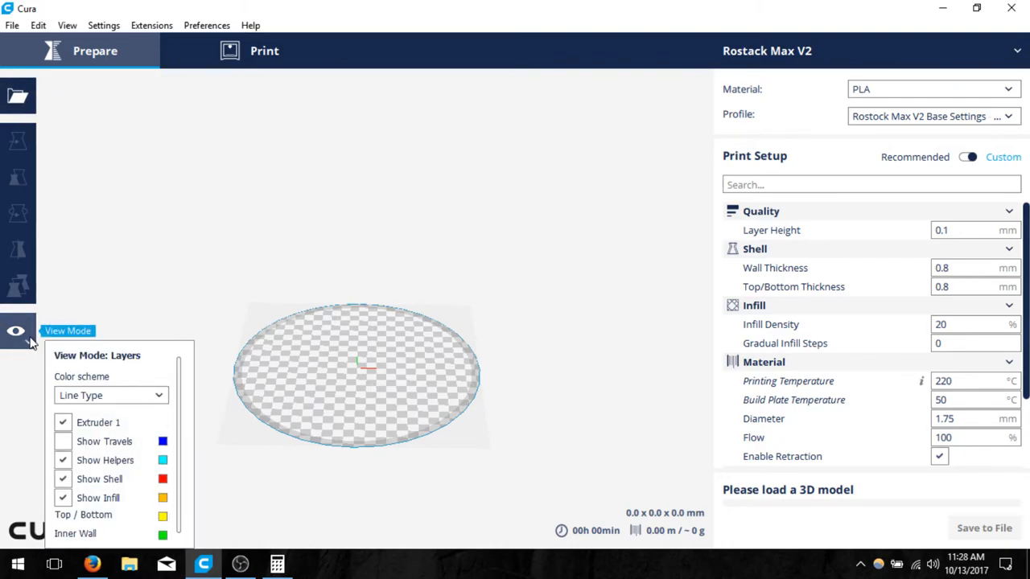
pyautogui.moveTo(470, 30)
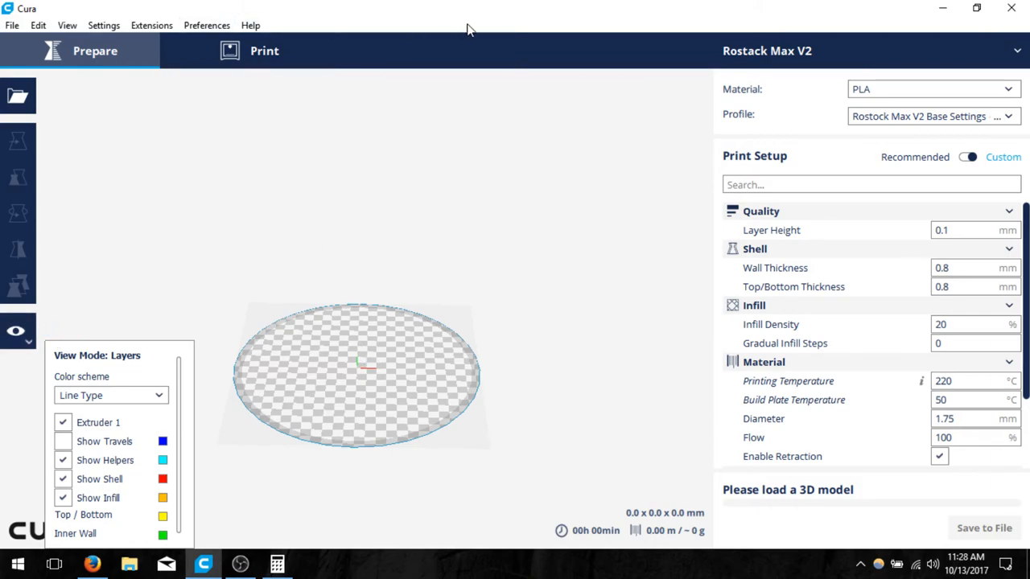